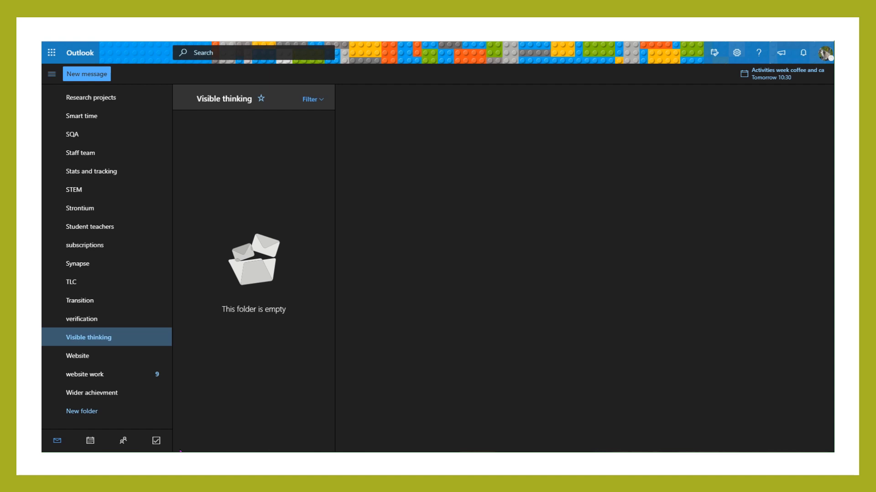
mouse_move(241, 450)
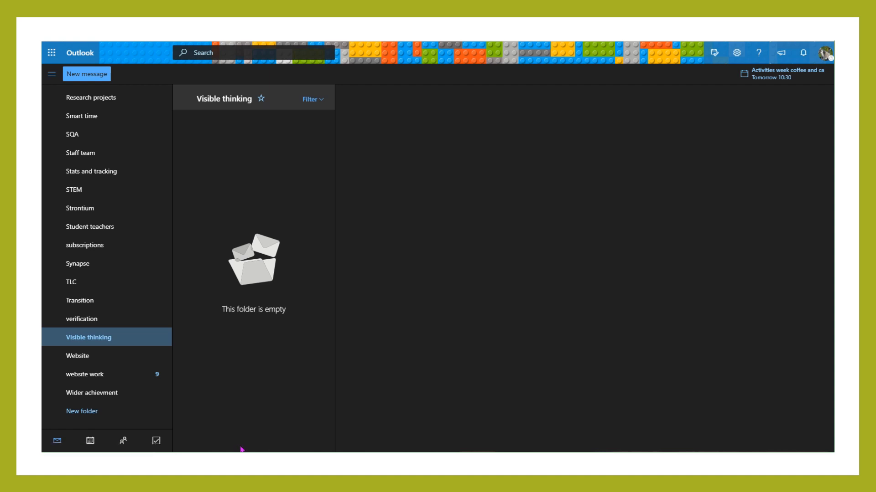
Switch Outlook web from mail to the calendar and pick Saturday 25 April 2020.
left_click(90, 442)
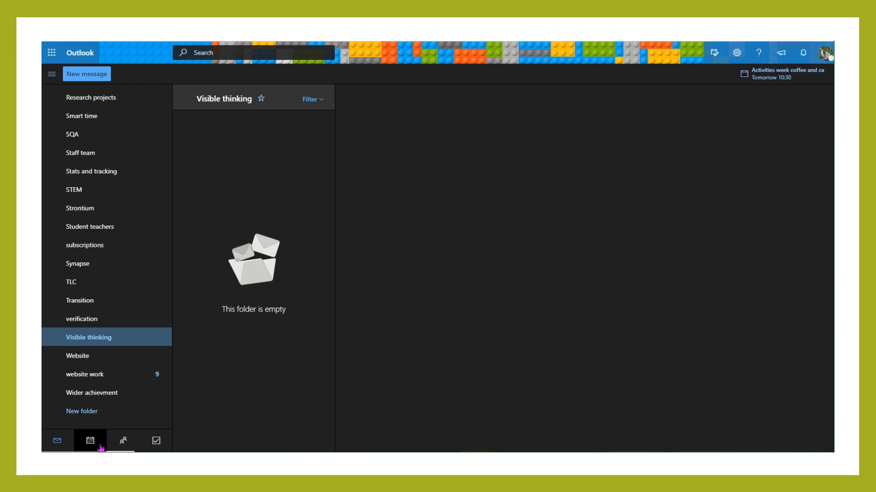
left_click(90, 442)
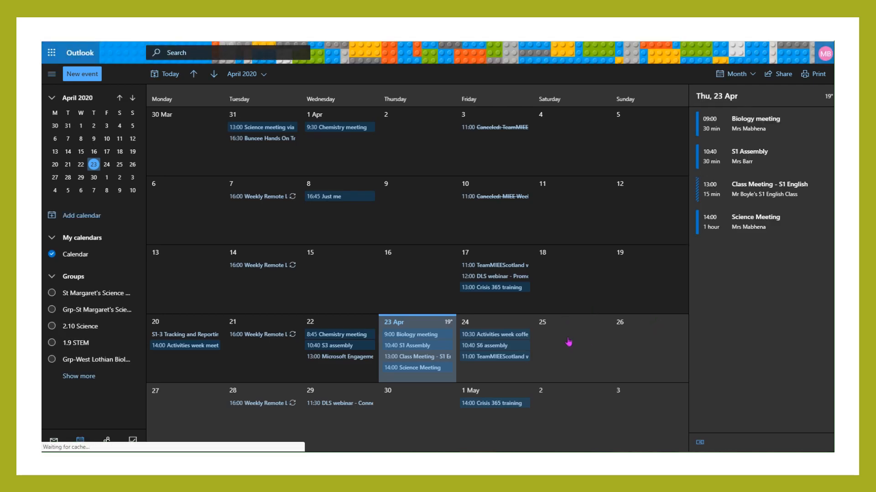
left_click(571, 347)
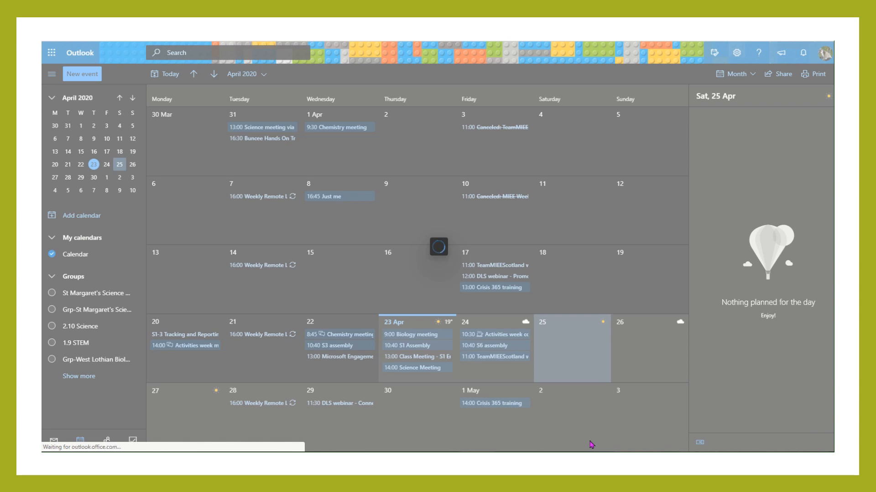
Create a new 25/04/2020 08:00–08:30 event titled 'sample meeting' as a Teams meeting.
left_click(81, 74)
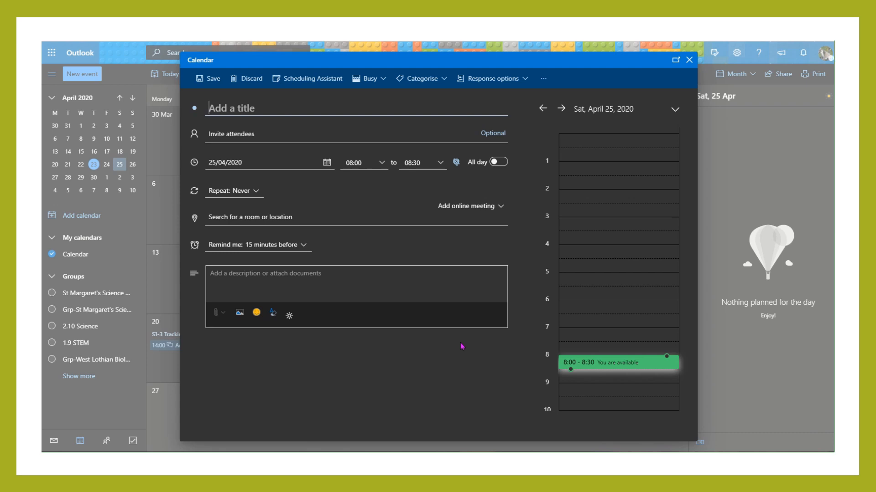
type("sample meet")
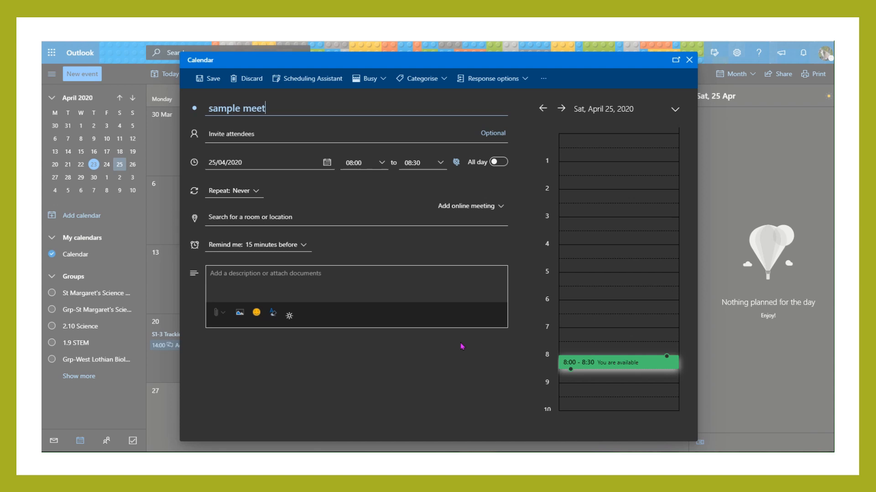
type("ing")
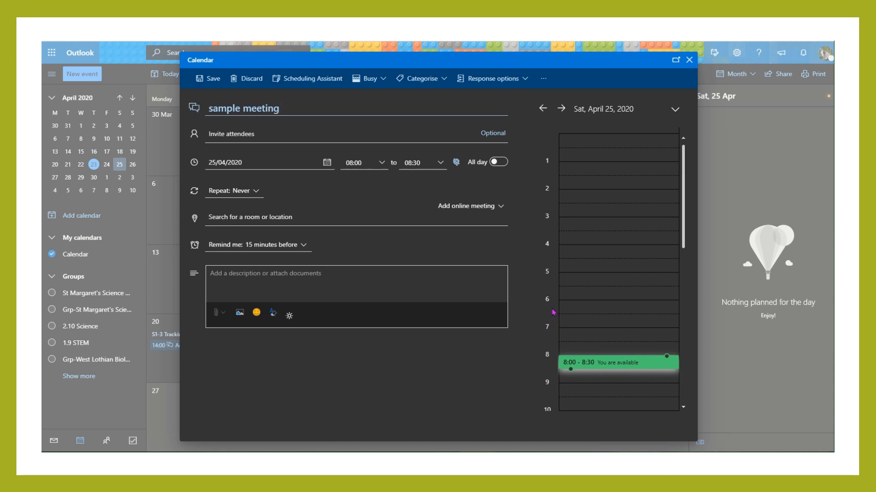
left_click(243, 108)
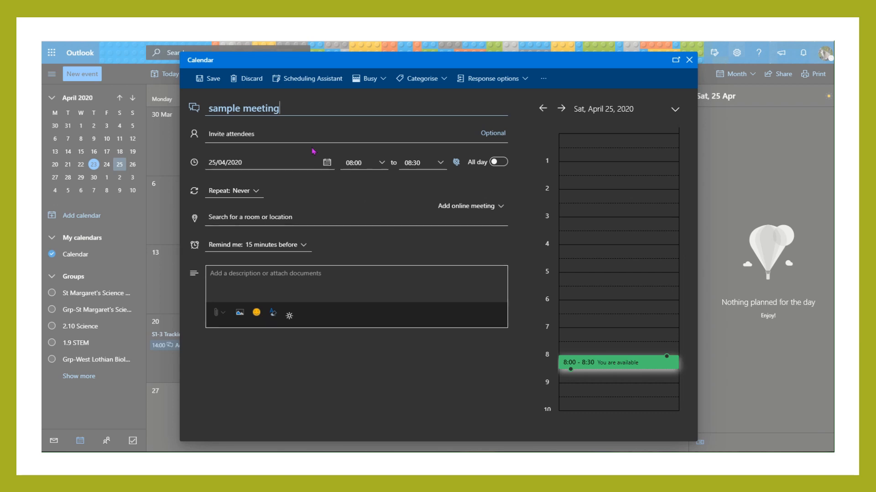
mouse_move(405, 384)
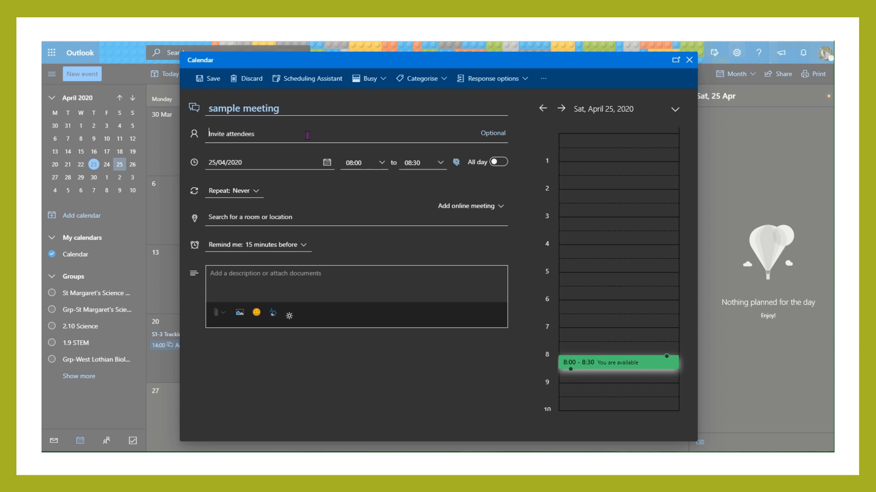
left_click(258, 134)
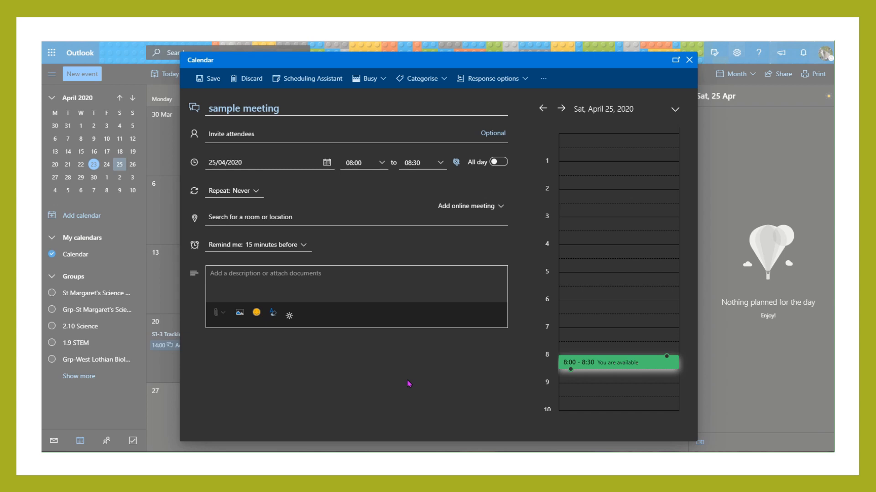
mouse_move(257, 155)
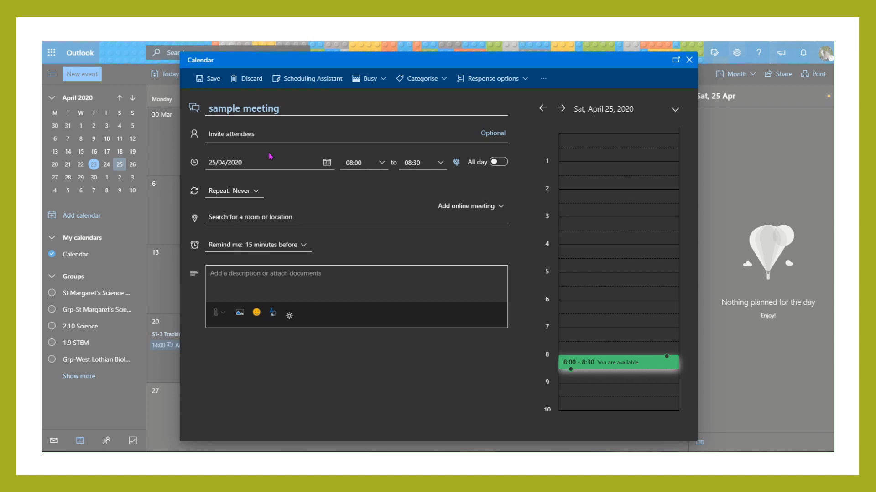
mouse_move(404, 179)
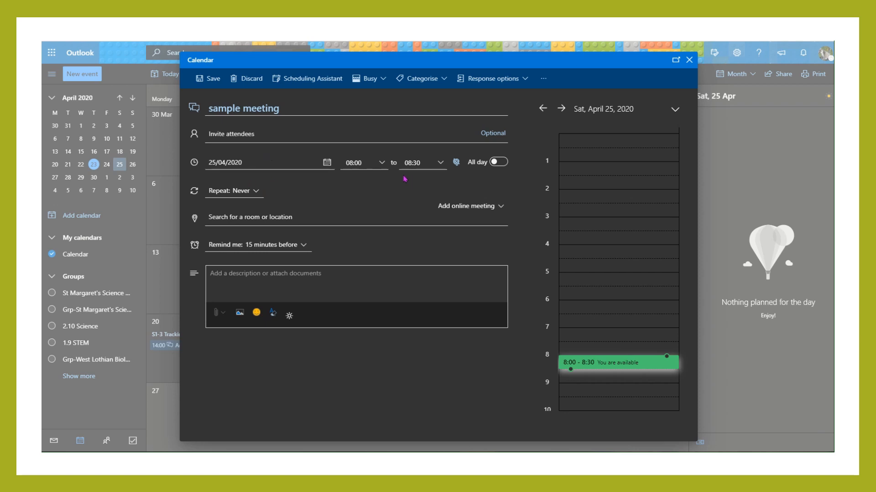
mouse_move(394, 178)
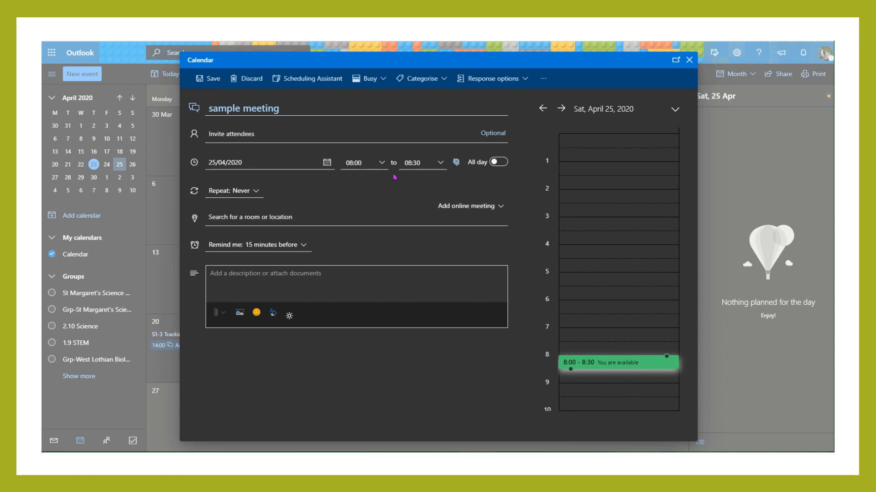
mouse_move(486, 215)
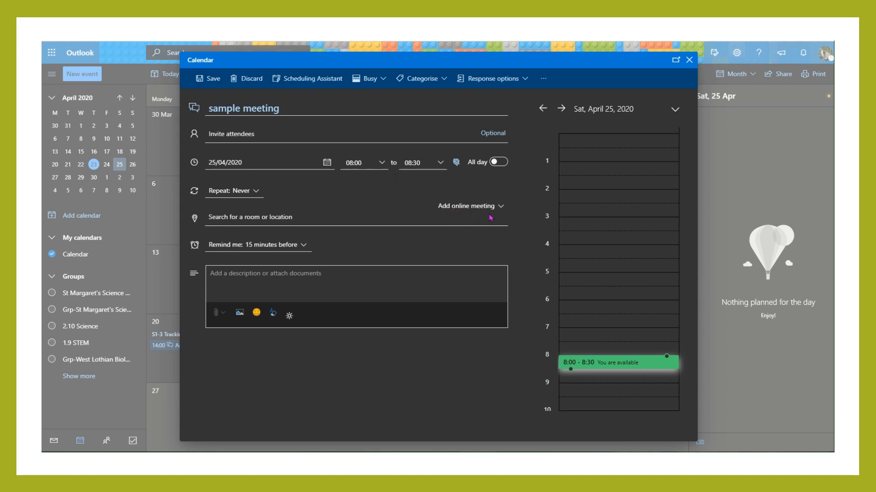
left_click(471, 206)
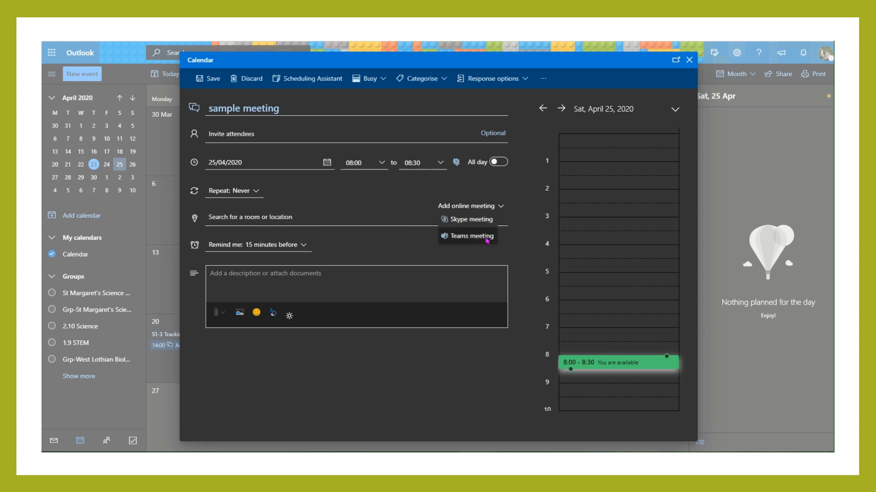
left_click(468, 235)
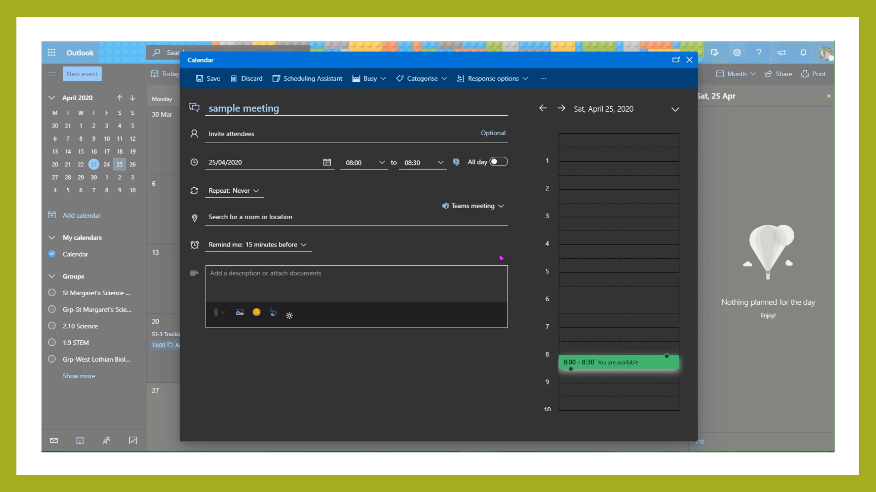
Save the sample meeting and reopen its details showing the Join Teams link.
left_click(211, 79)
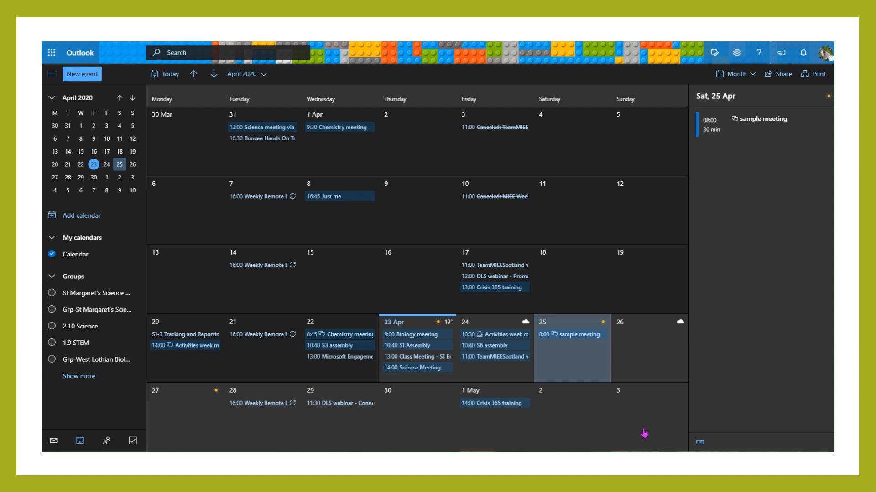
mouse_move(580, 352)
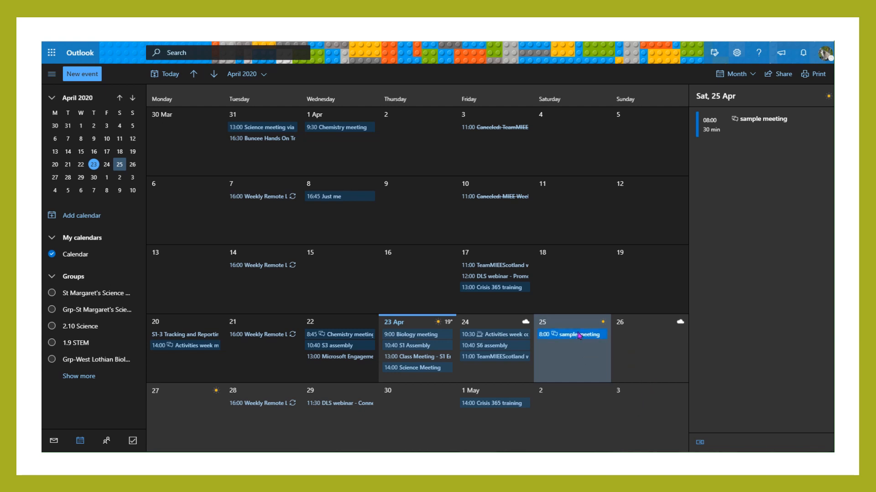
left_click(569, 335)
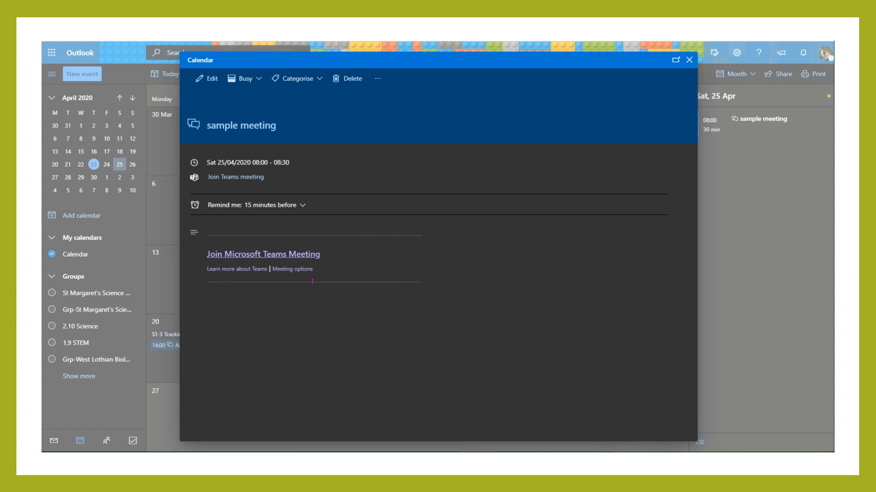
mouse_move(292, 270)
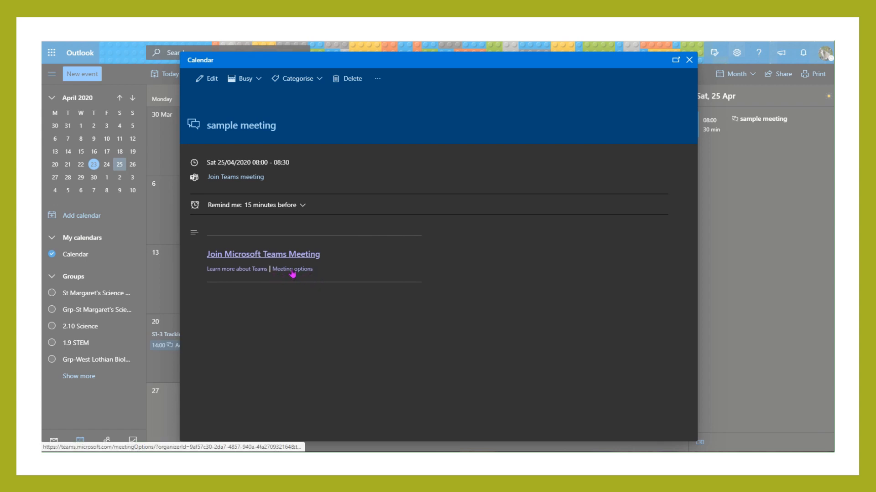
In Teams meeting options set 'Who can present?' to Only me and save.
left_click(292, 270)
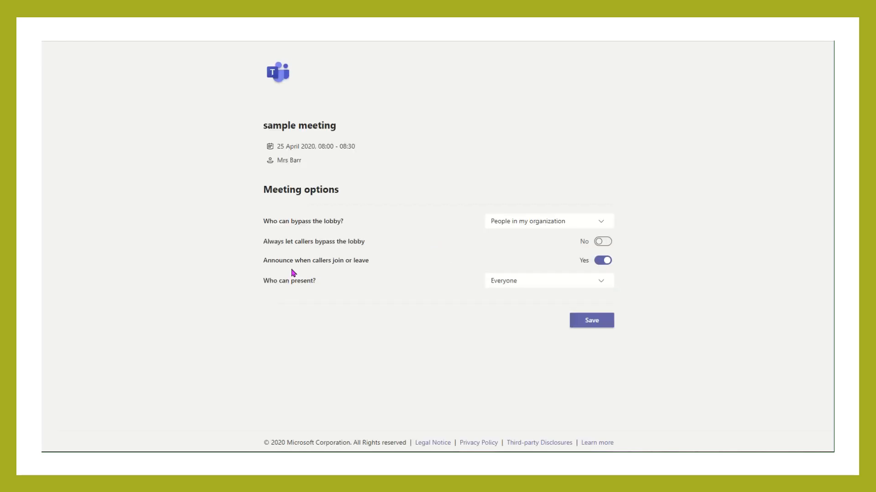
mouse_move(451, 283)
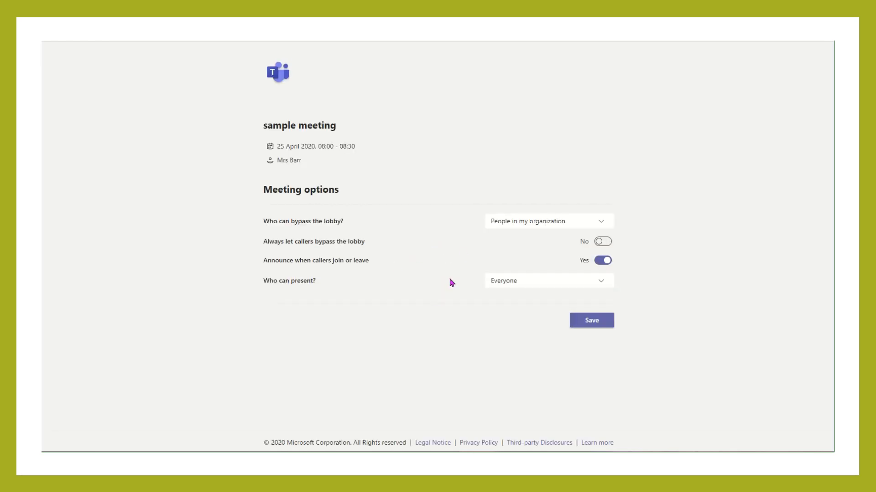
mouse_move(458, 283)
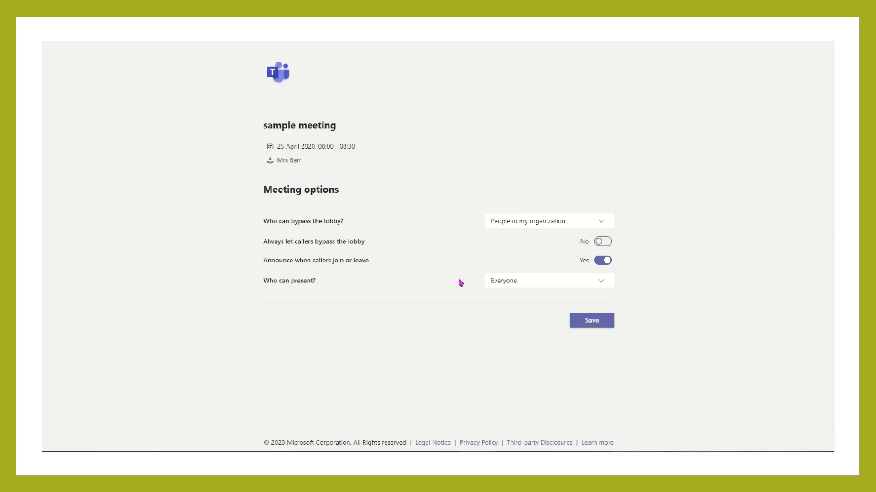
mouse_move(602, 286)
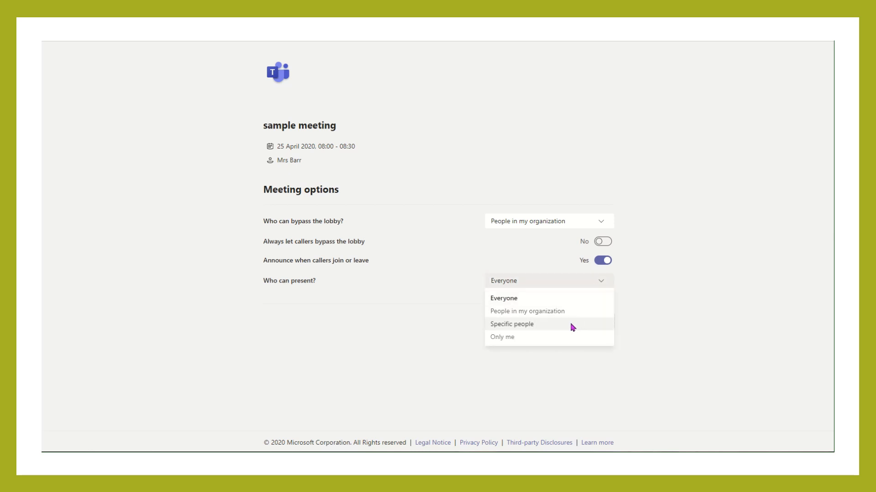
left_click(511, 323)
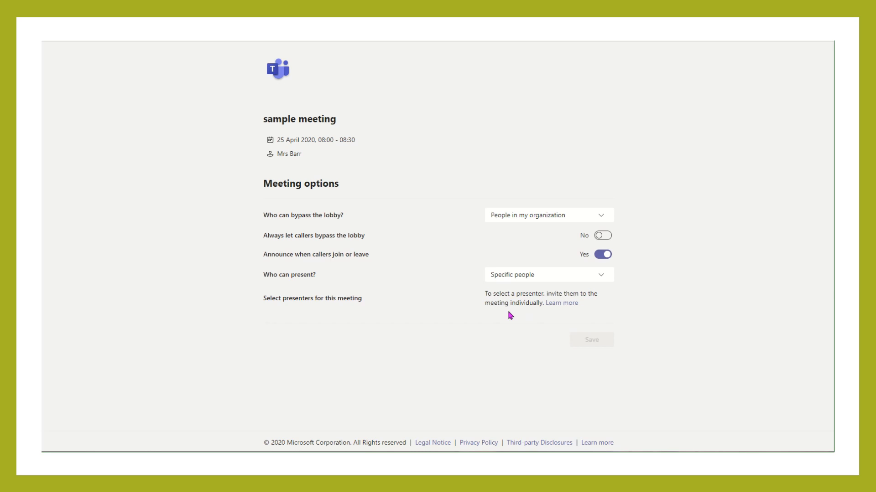
mouse_move(515, 301)
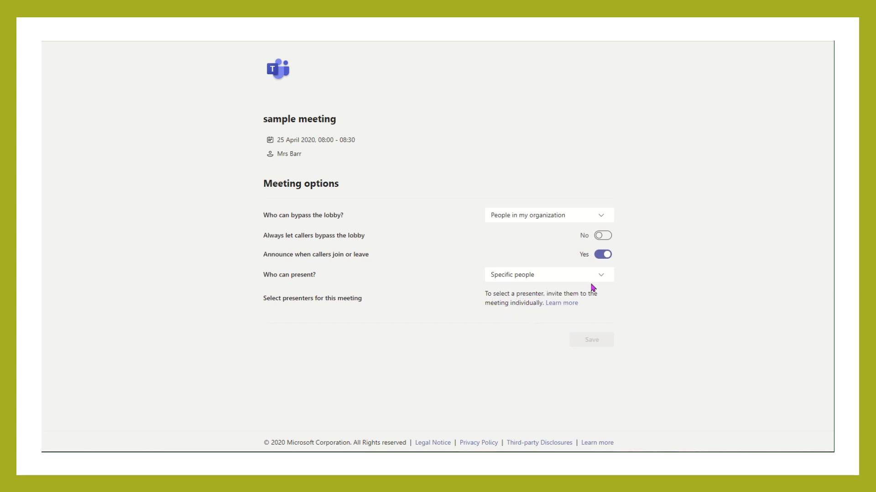
left_click(547, 274)
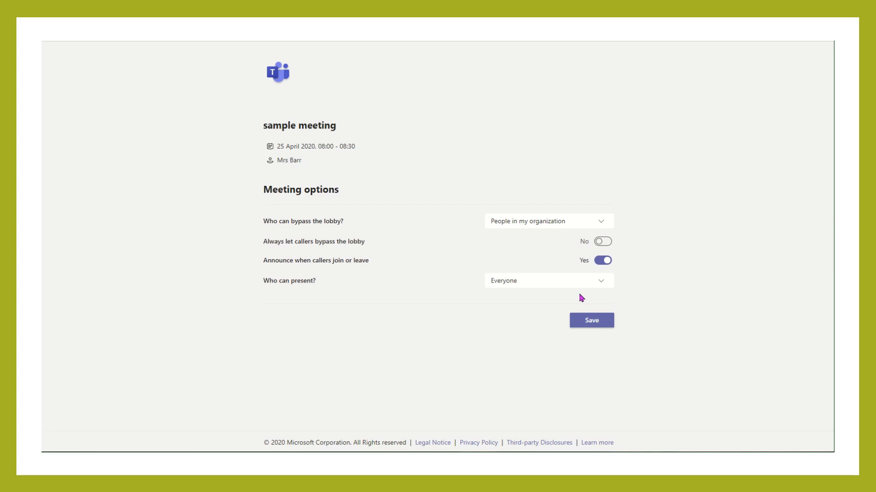
mouse_move(586, 295)
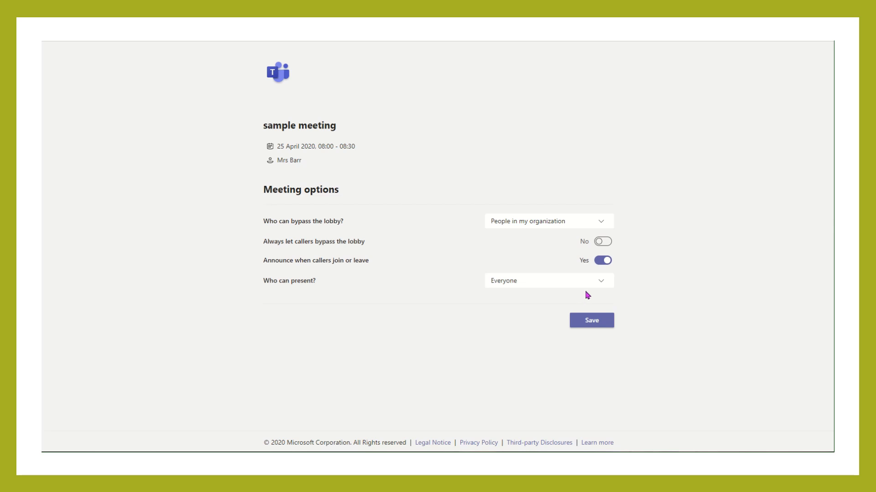
left_click(548, 280)
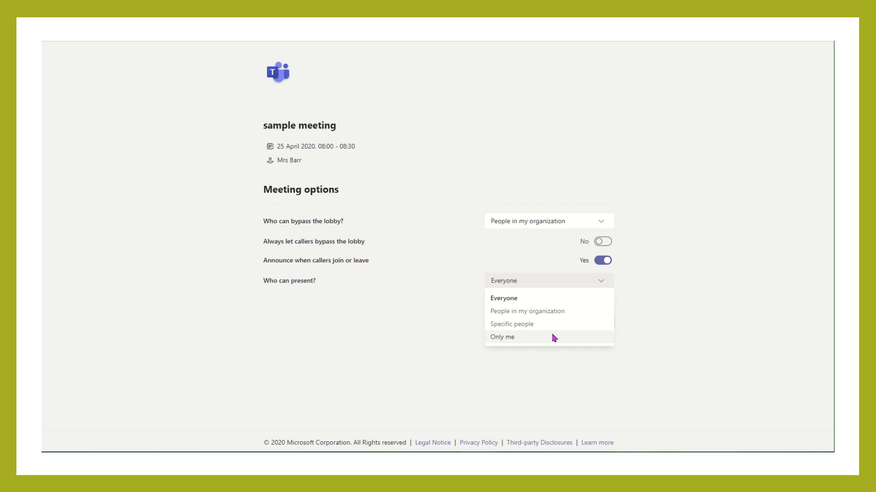
left_click(502, 337)
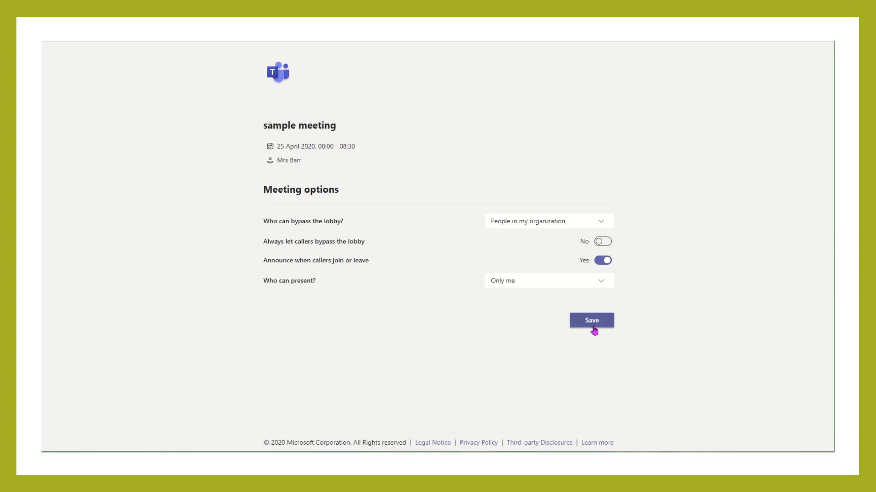
left_click(591, 320)
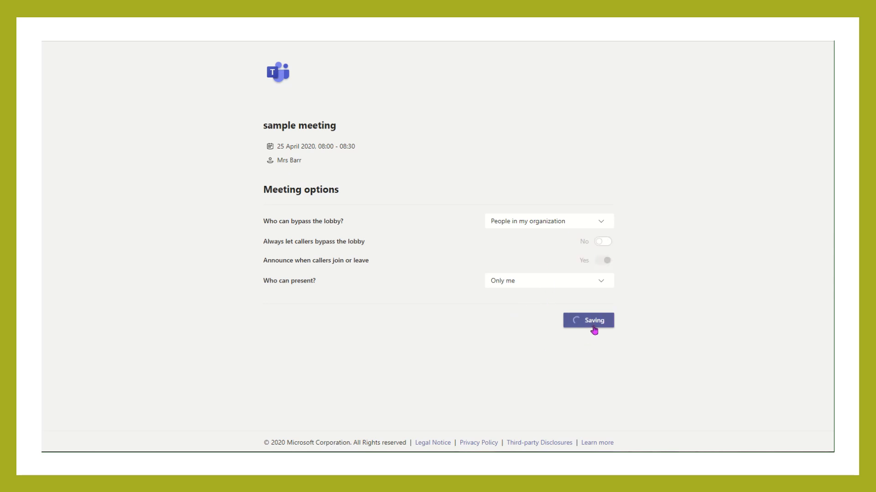
left_click(602, 260)
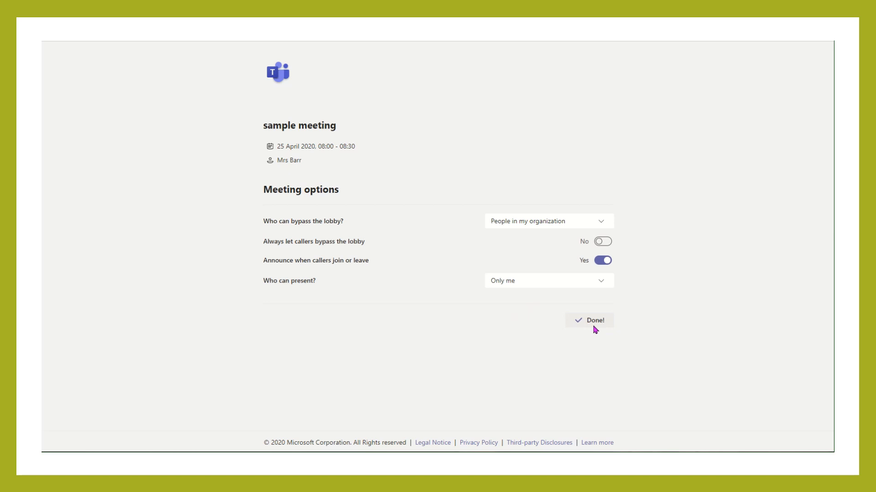
View the sample meeting in the Teams calendar, then return to the Outlook month view.
left_click(589, 320)
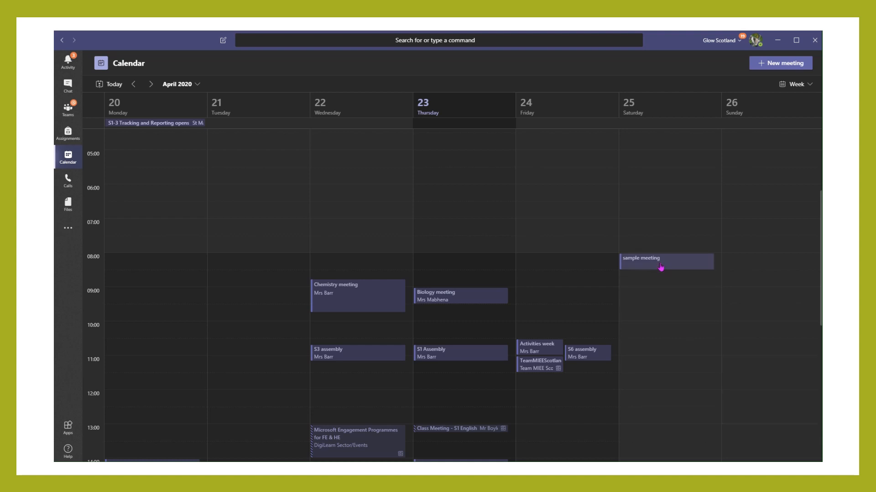
left_click(660, 262)
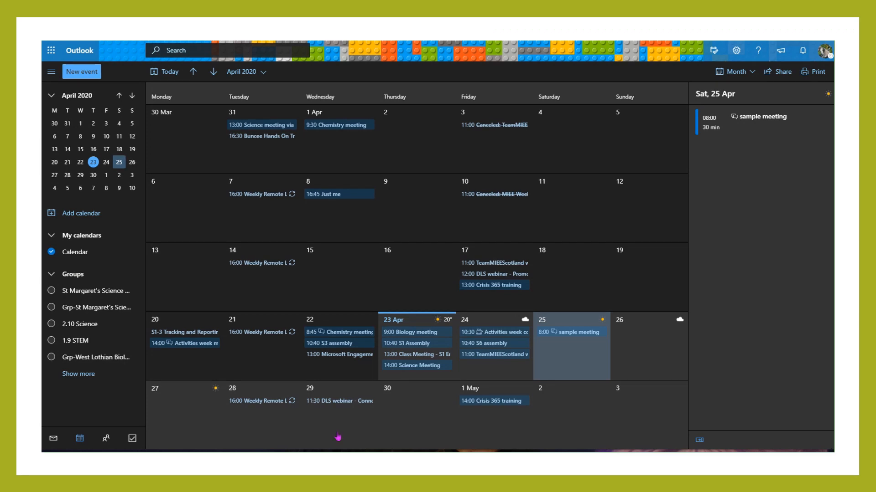
mouse_move(475, 431)
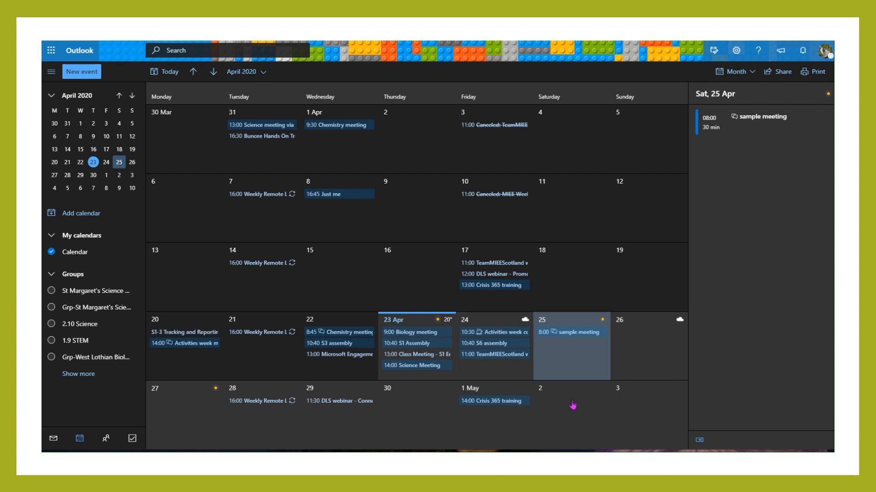
Reopen the sample meeting's event details with its Teams join link in Outlook.
left_click(569, 332)
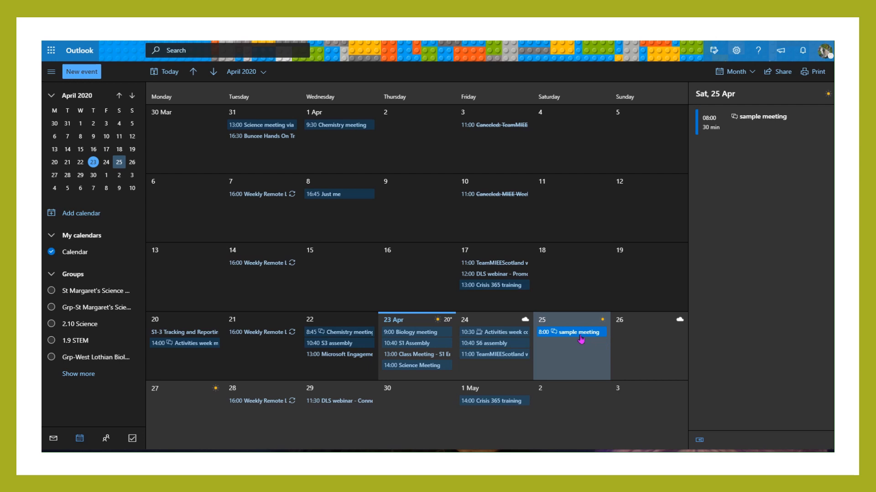
left_click(569, 332)
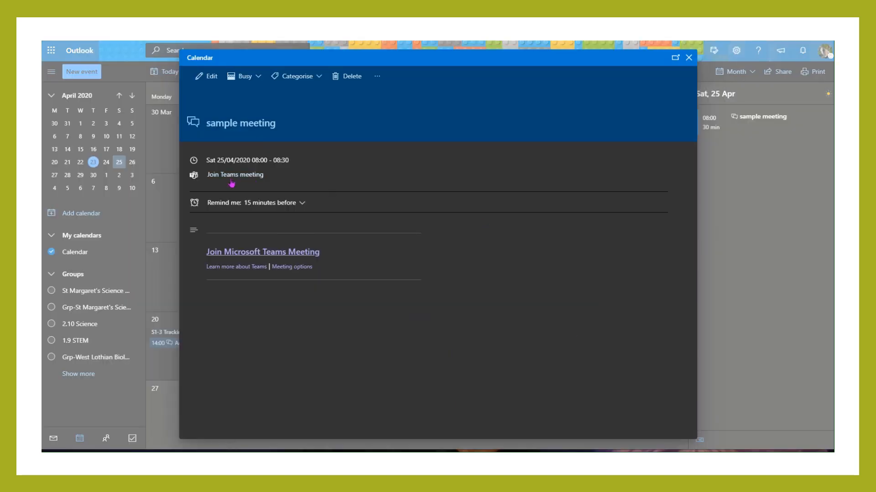
mouse_move(235, 184)
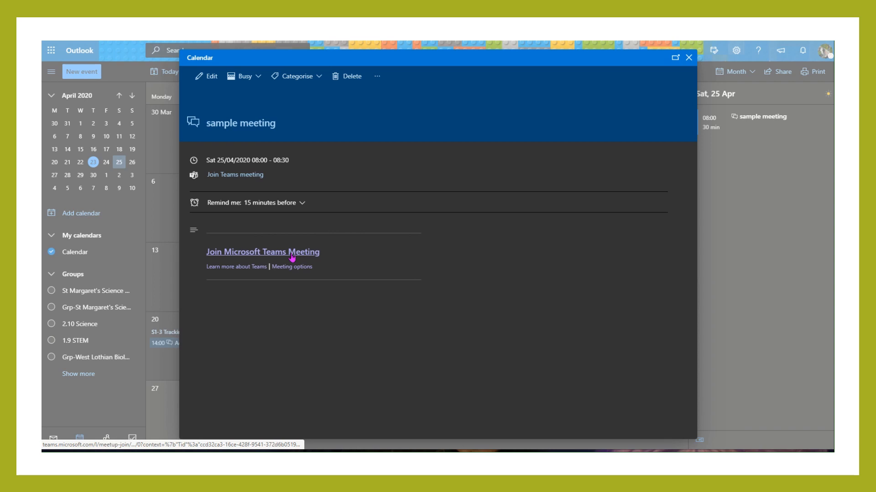
Follow the Join Teams Meeting link and copy the join page's full URL from Edge.
left_click(263, 252)
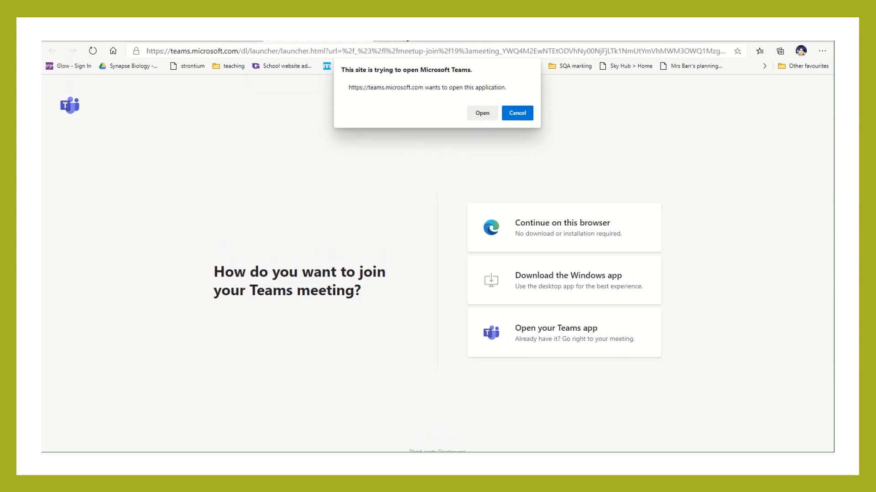
mouse_move(566, 333)
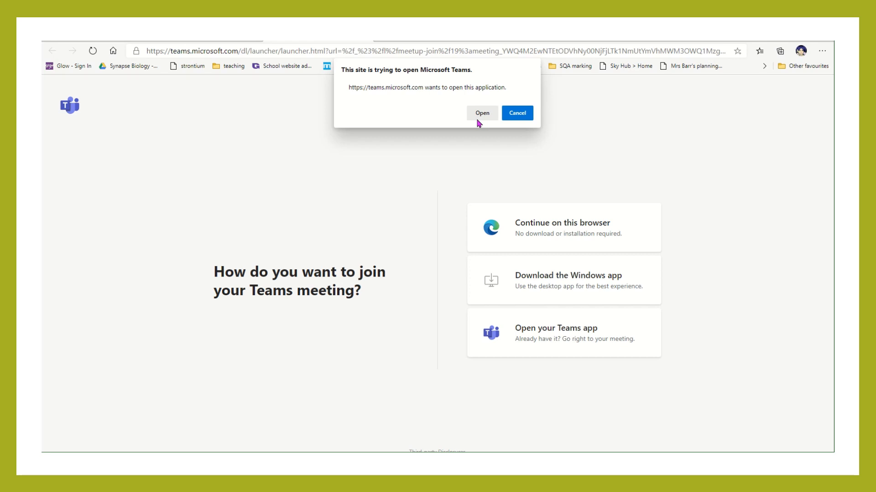
mouse_move(479, 124)
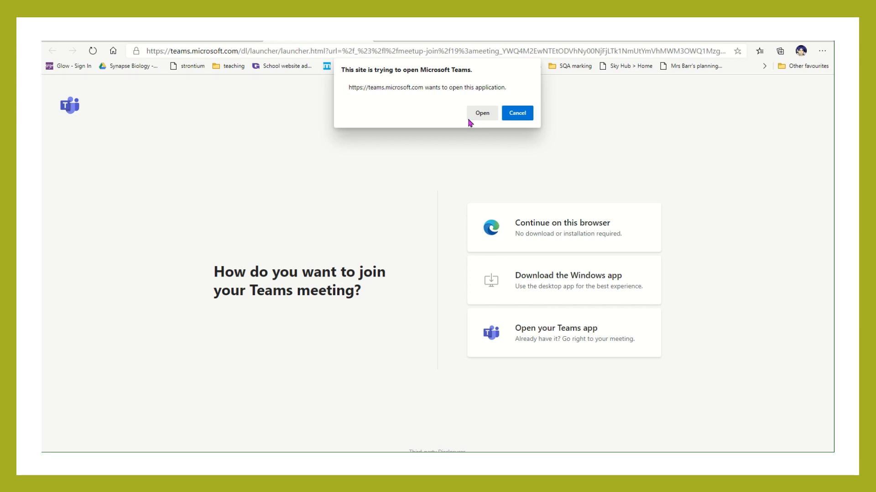
left_click(245, 52)
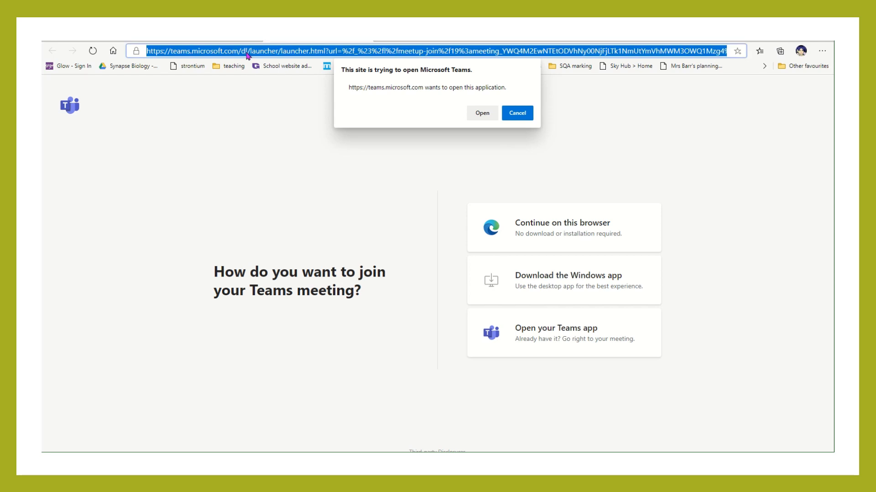
mouse_move(280, 61)
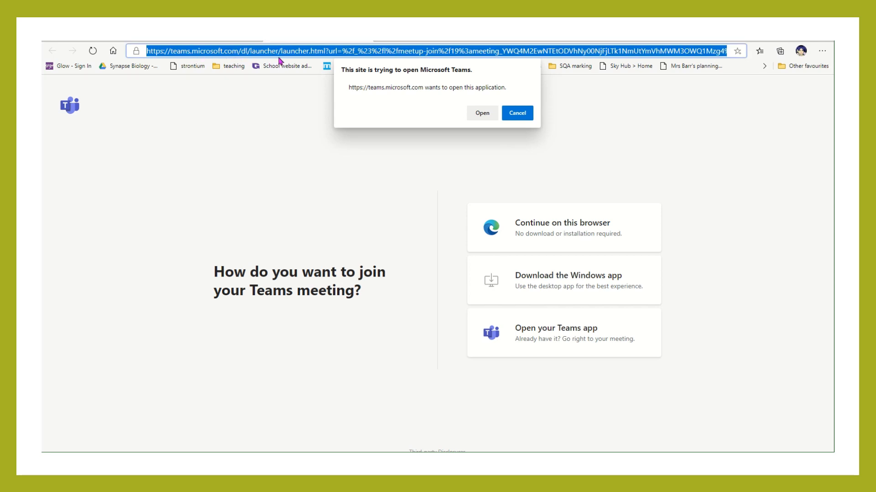
right_click(279, 51)
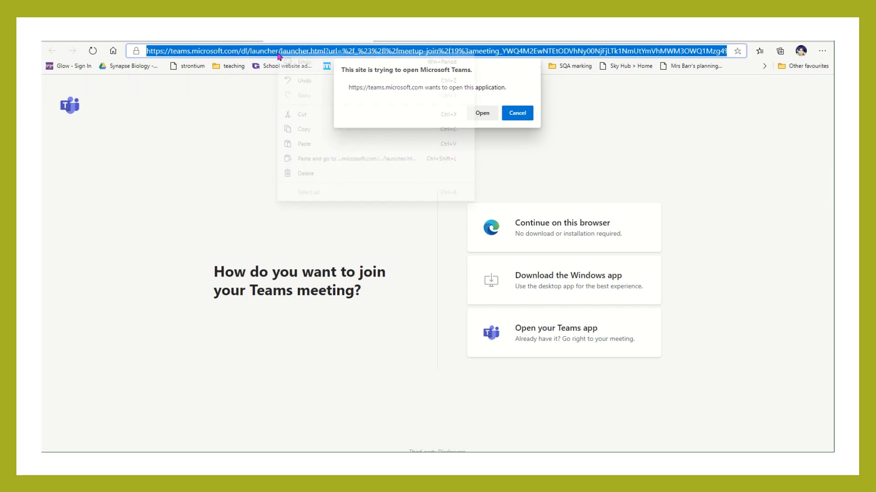
left_click(330, 183)
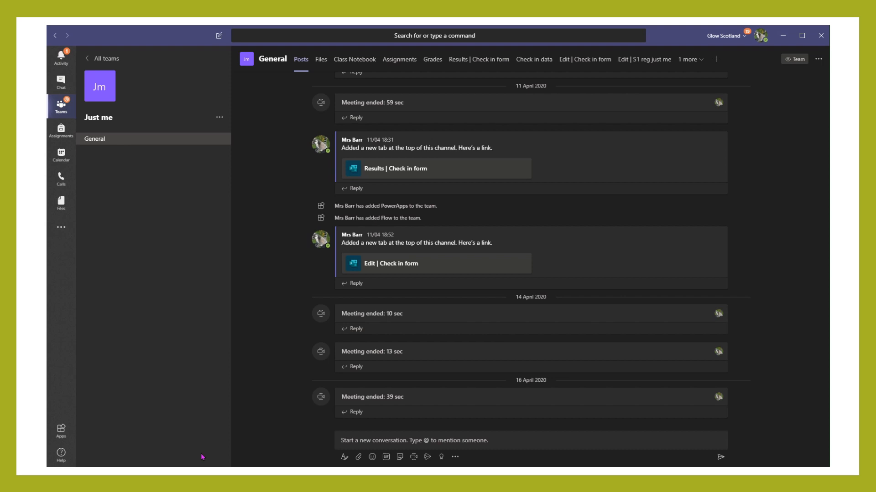
mouse_move(408, 439)
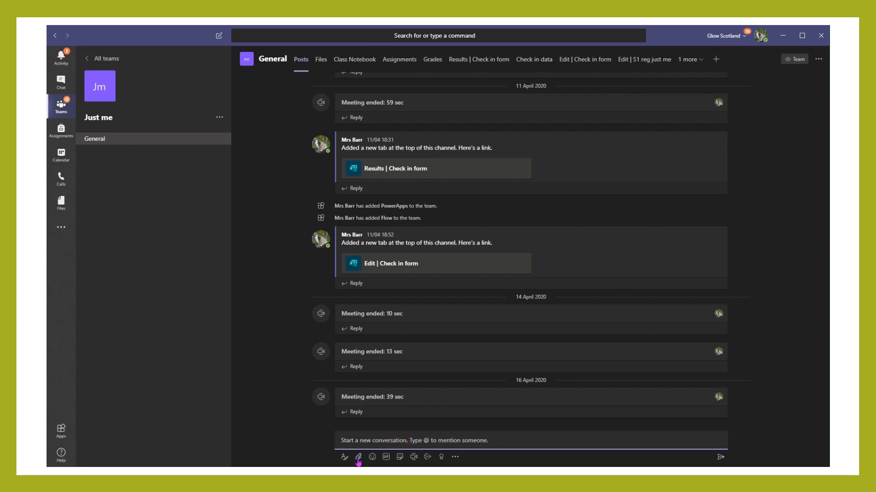
mouse_move(345, 458)
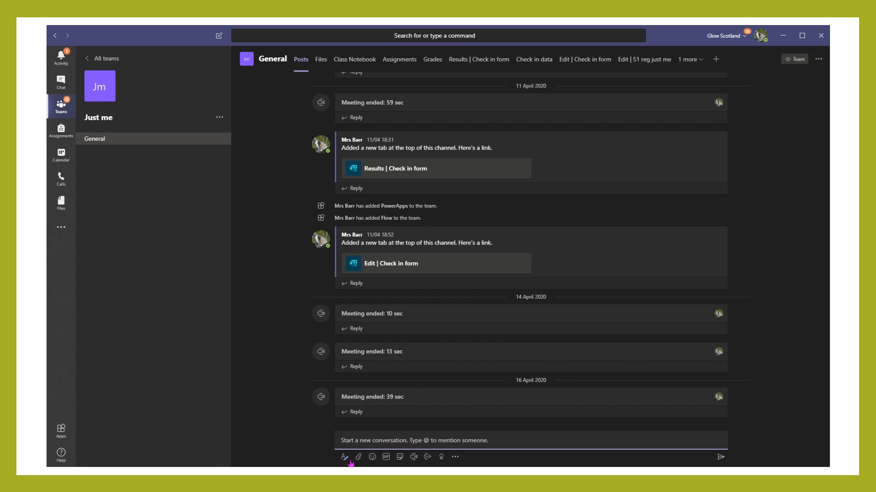
Draft a channel post 'You join the meeting by clicking the link' with the pasted meeting URL.
left_click(345, 457)
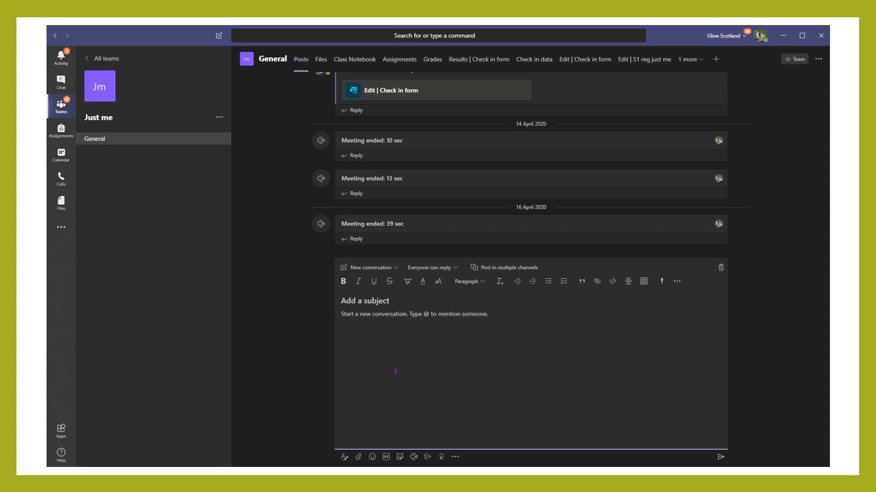
mouse_move(501, 347)
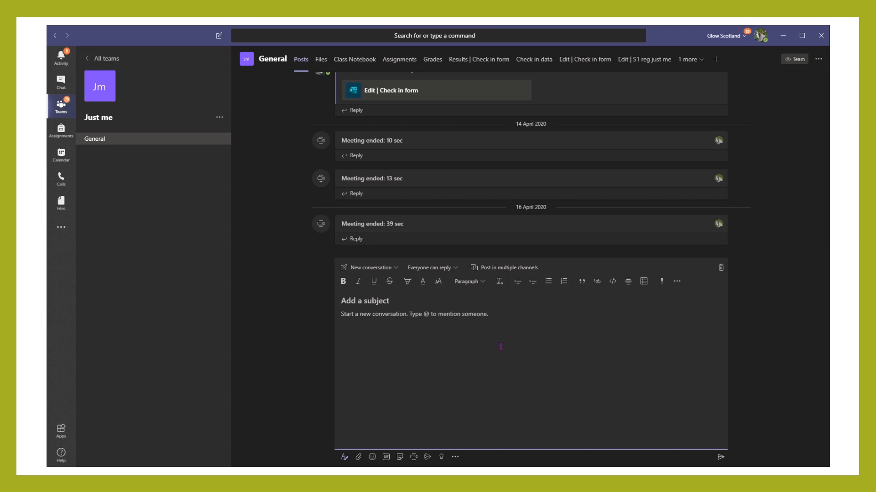
type("You")
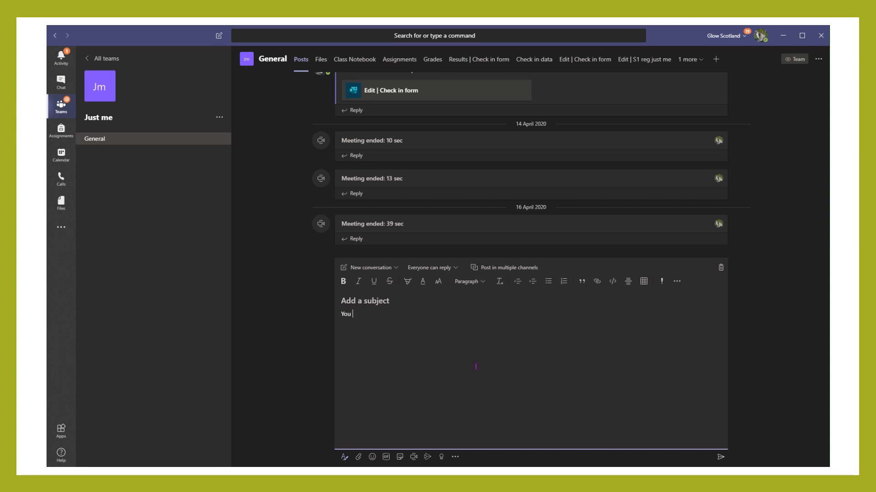
type("join the")
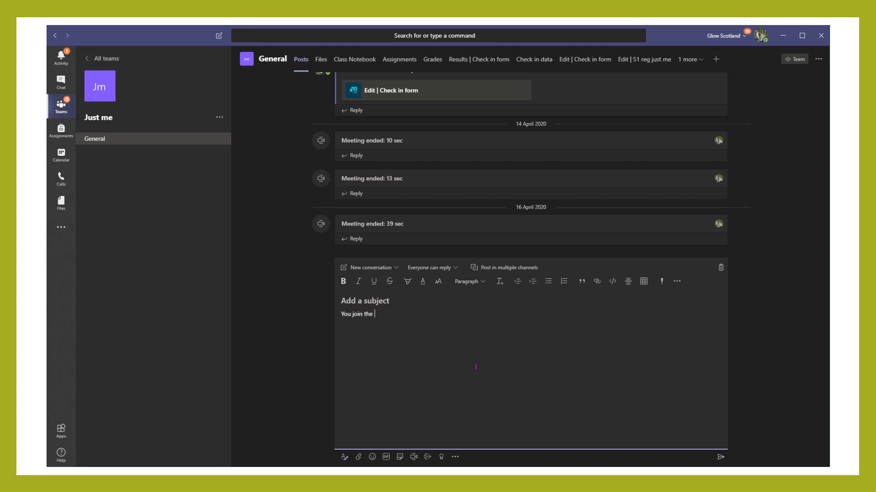
type("meeting by")
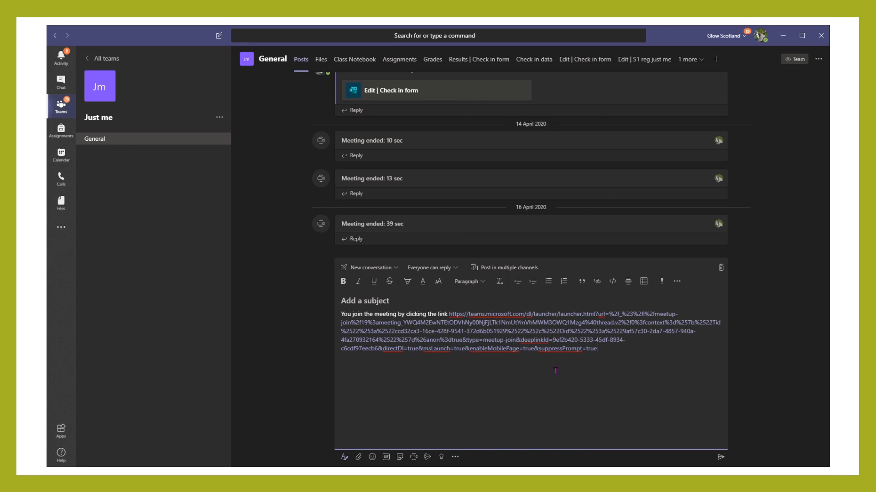
Turn the pasted meeting address into a hyperlink displayed as the word 'here'.
left_click_drag(466, 315, 596, 350)
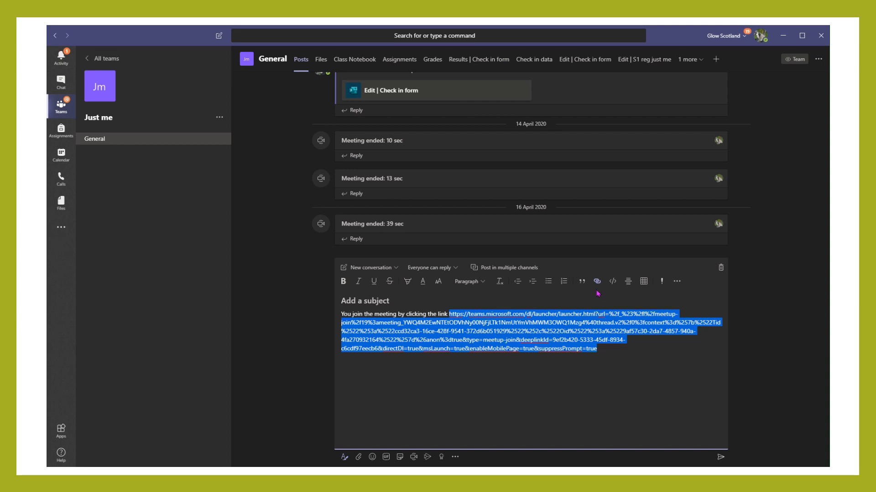
mouse_move(597, 281)
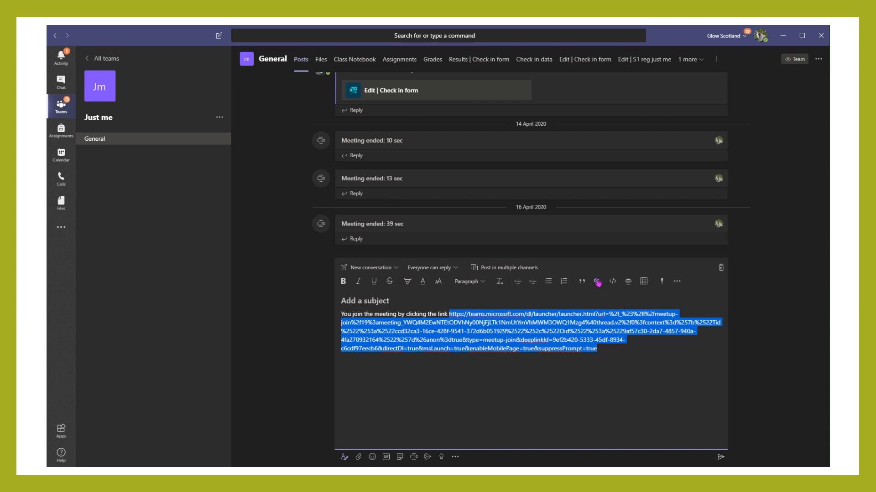
left_click(597, 282)
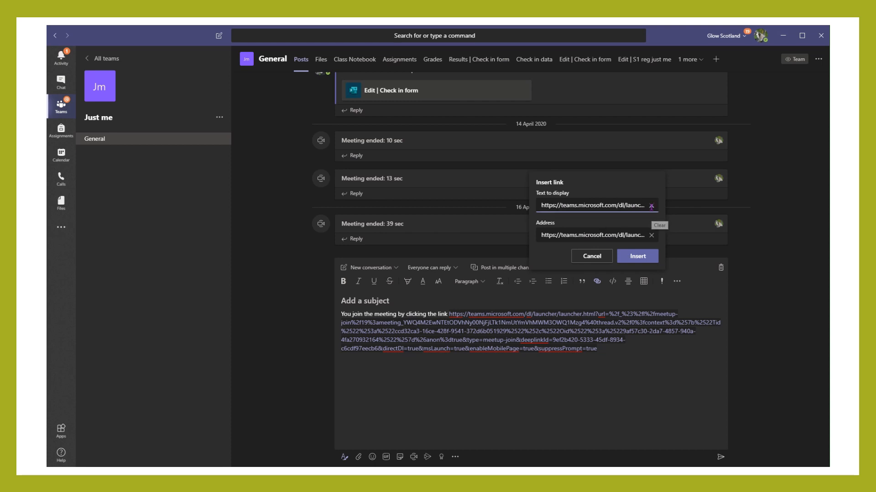
type("here")
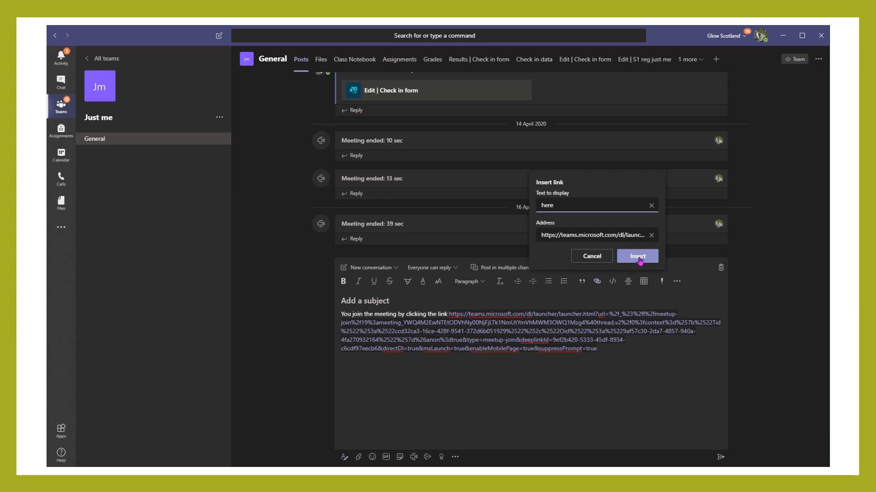
left_click(637, 255)
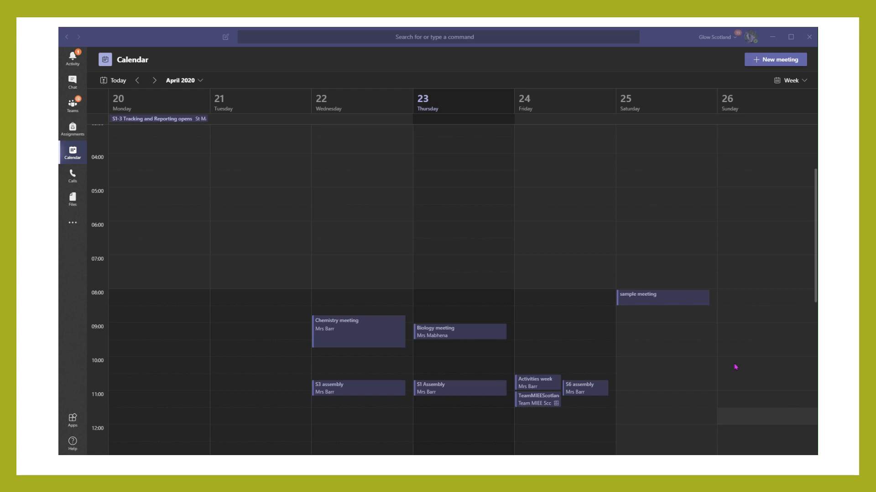
mouse_move(664, 302)
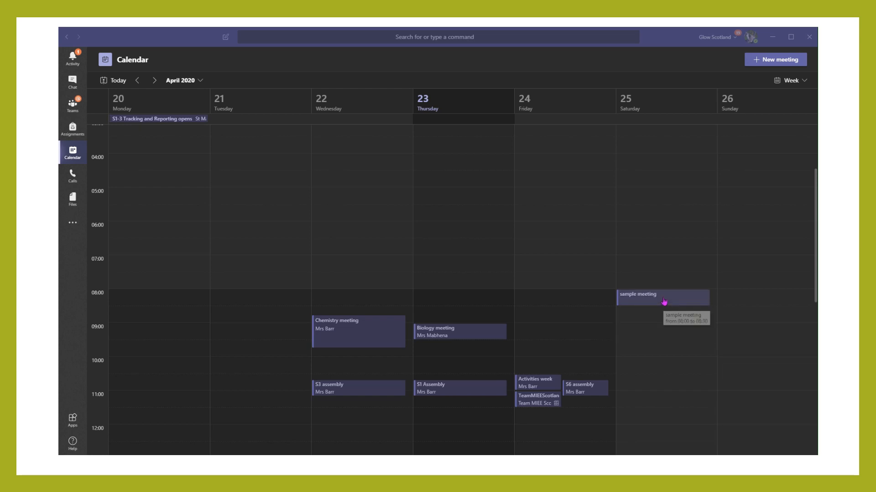
Join the sample meeting from the Teams calendar with microphone muted on the pre-join screen.
left_click(662, 297)
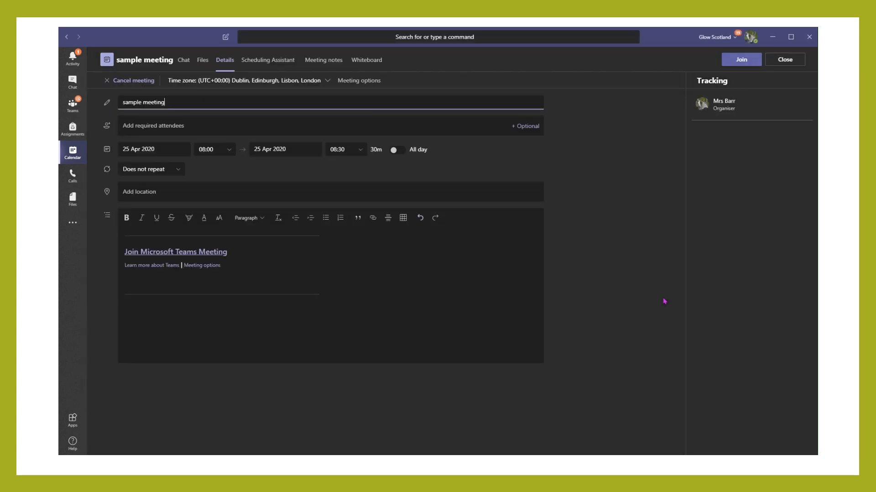
mouse_move(741, 59)
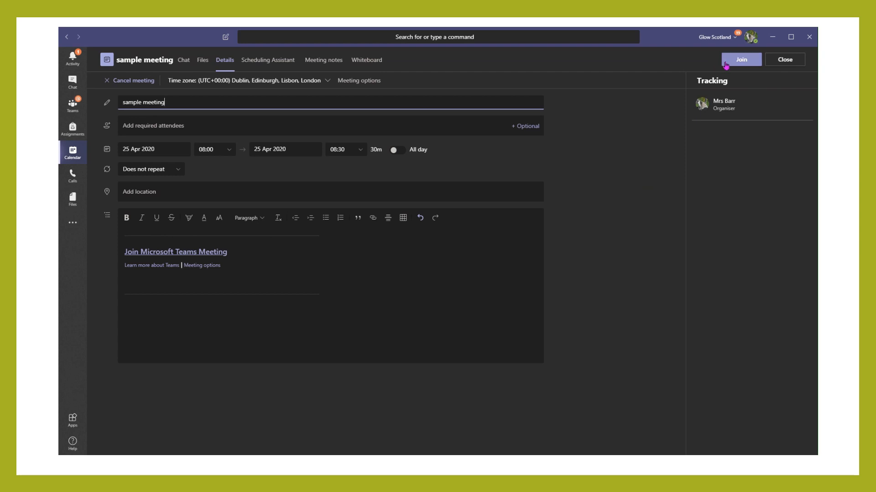
left_click(741, 59)
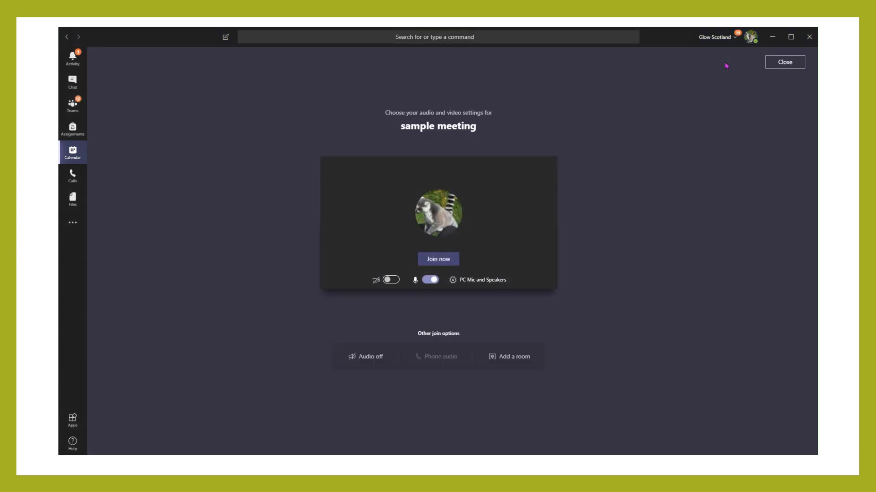
left_click(429, 280)
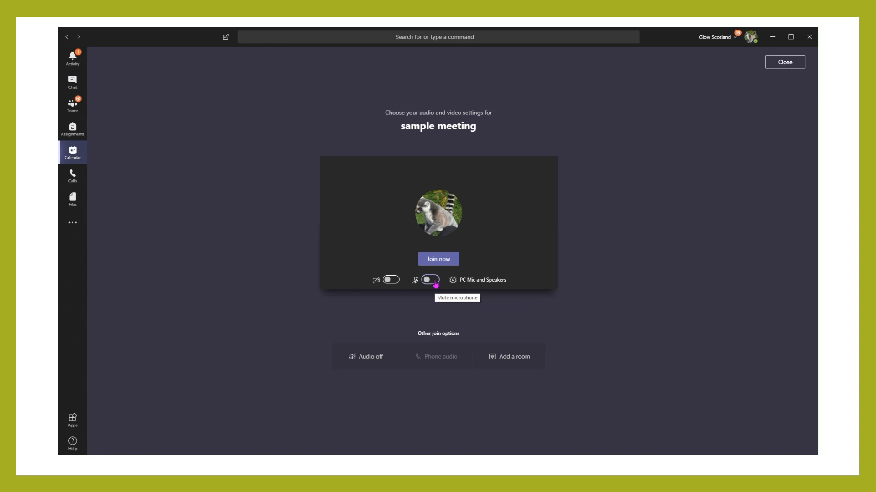
left_click(428, 280)
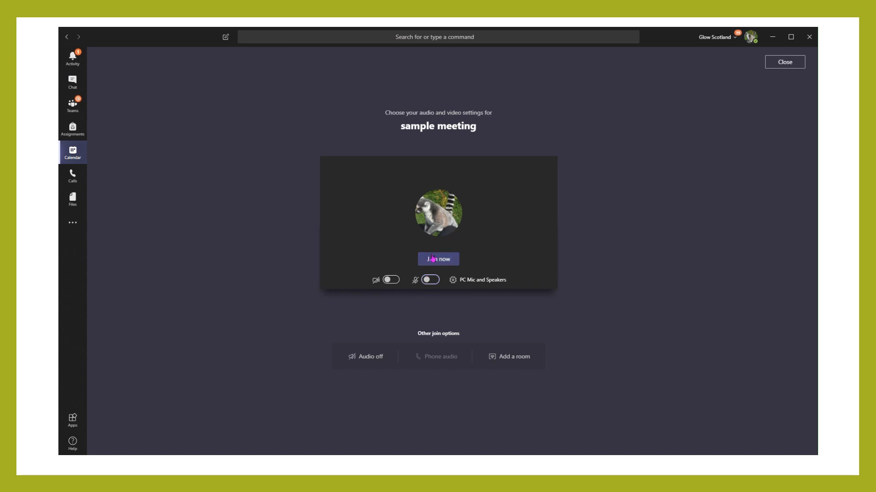
Join the sample meeting now and show the participant list with only the organiser present.
left_click(438, 258)
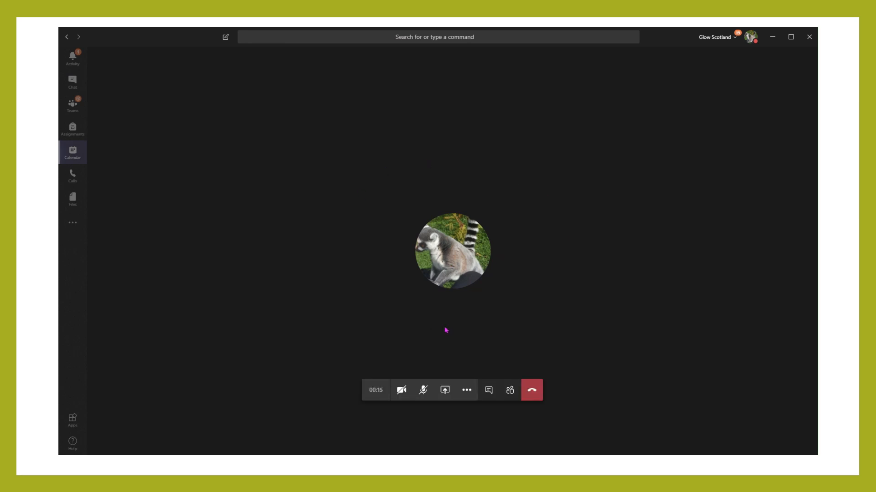
mouse_move(507, 362)
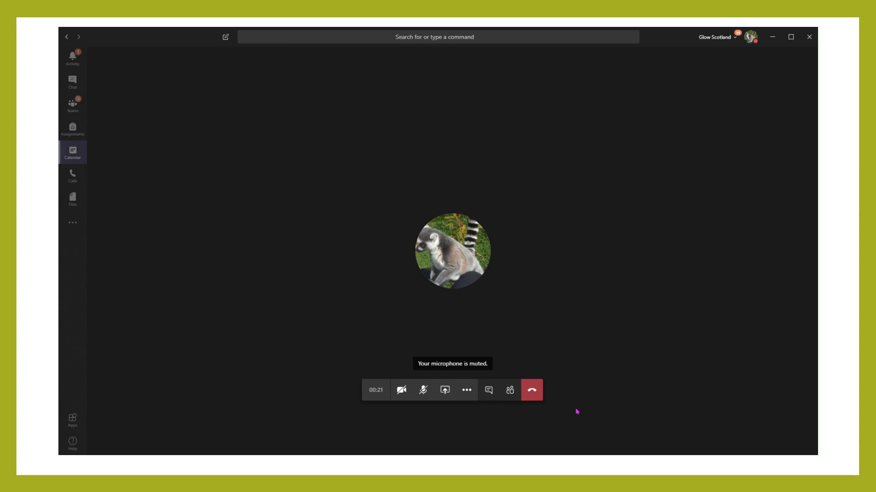
mouse_move(402, 390)
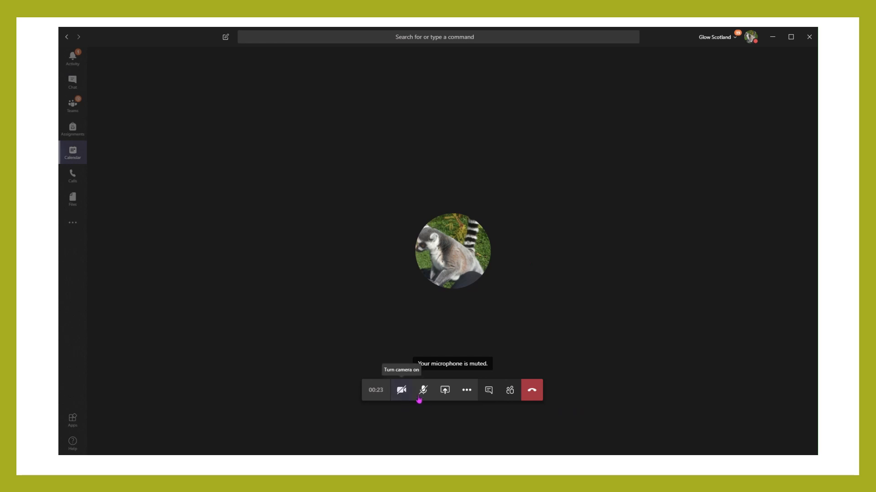
mouse_move(422, 390)
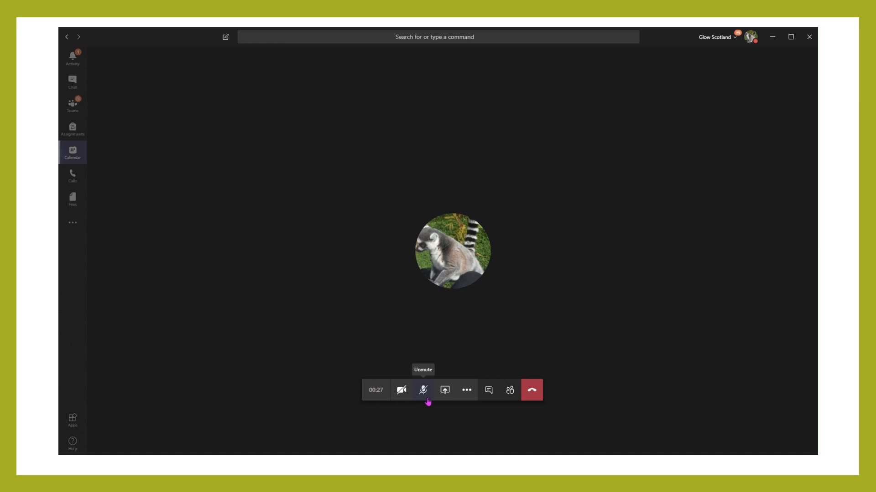
mouse_move(444, 390)
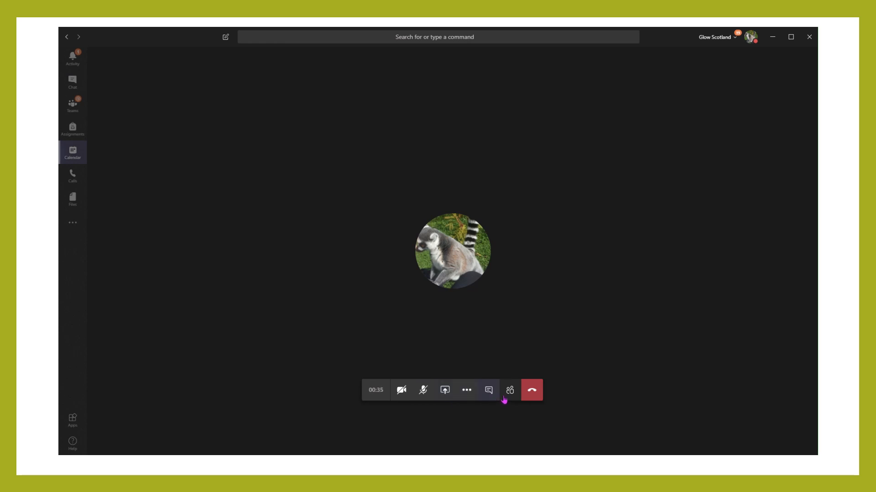
mouse_move(509, 389)
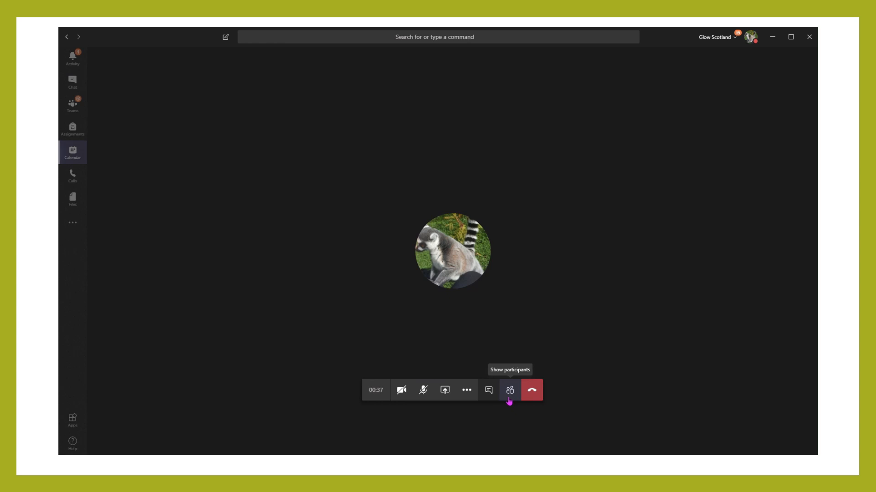
left_click(509, 389)
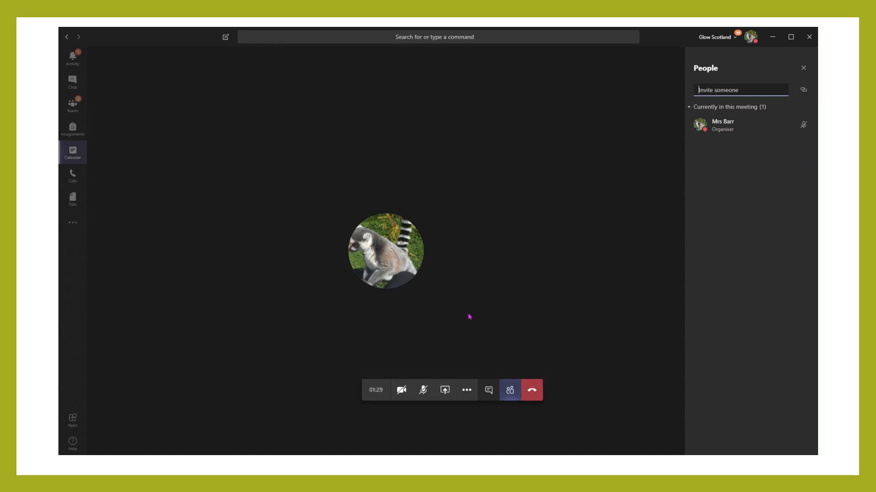
mouse_move(466, 390)
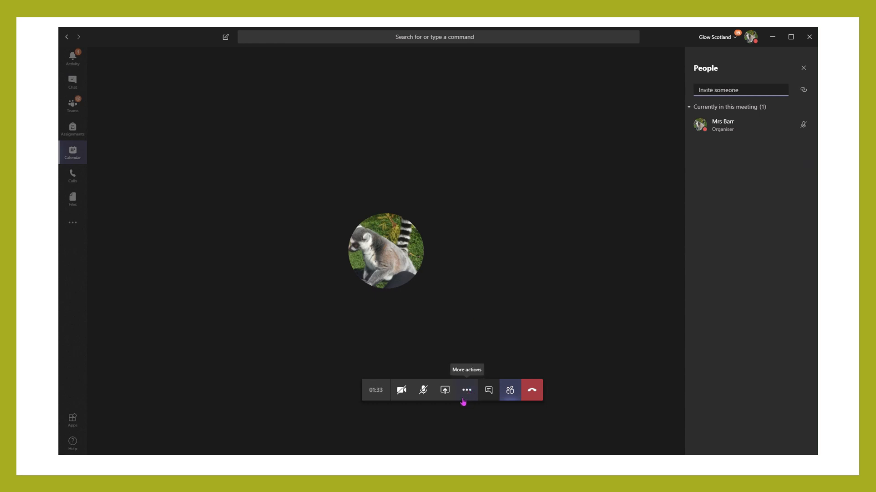
End the meeting for everyone via More actions and return to the Just me team's General channel.
left_click(466, 389)
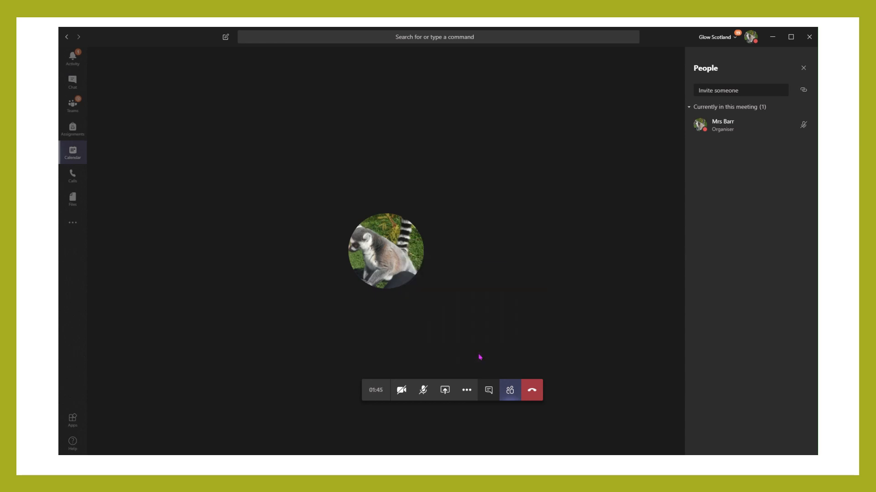
left_click(530, 390)
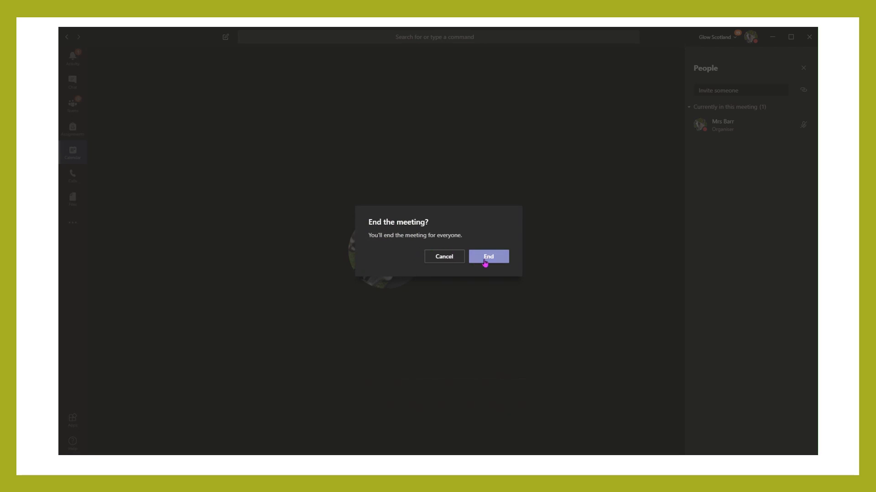
left_click(487, 256)
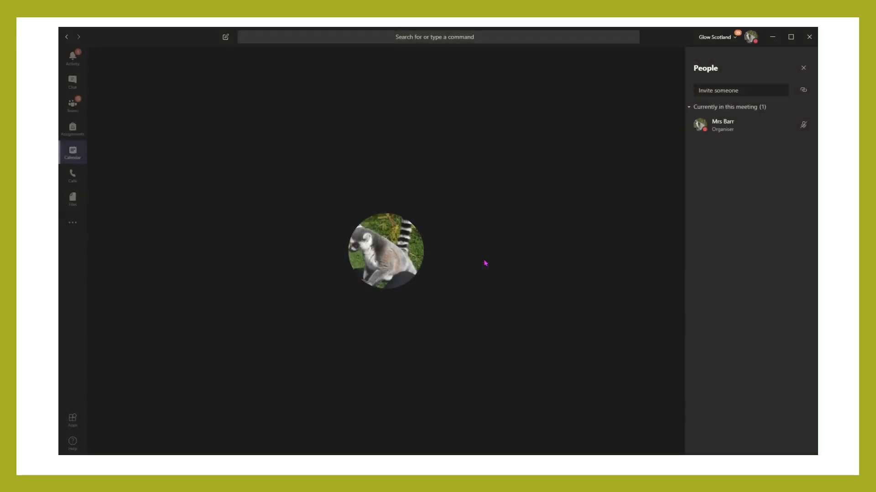
left_click(72, 83)
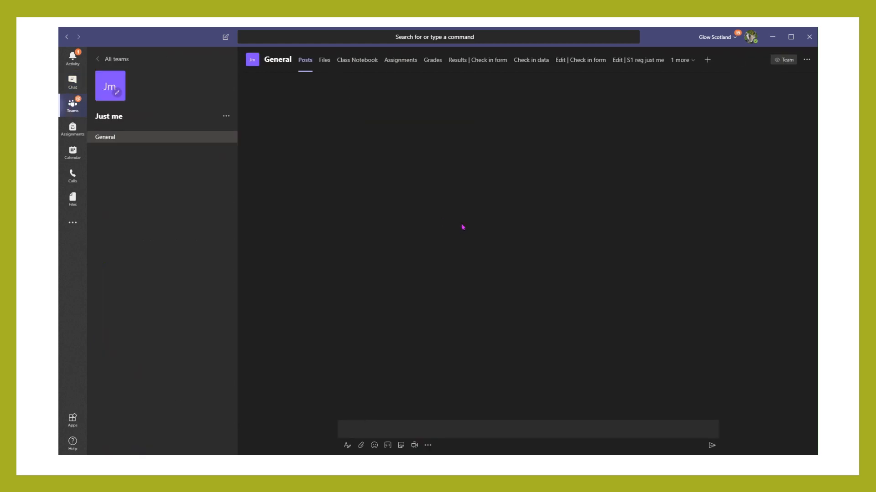
Return to the draft post with the 'here' link and list options for an earlier message.
left_click(526, 428)
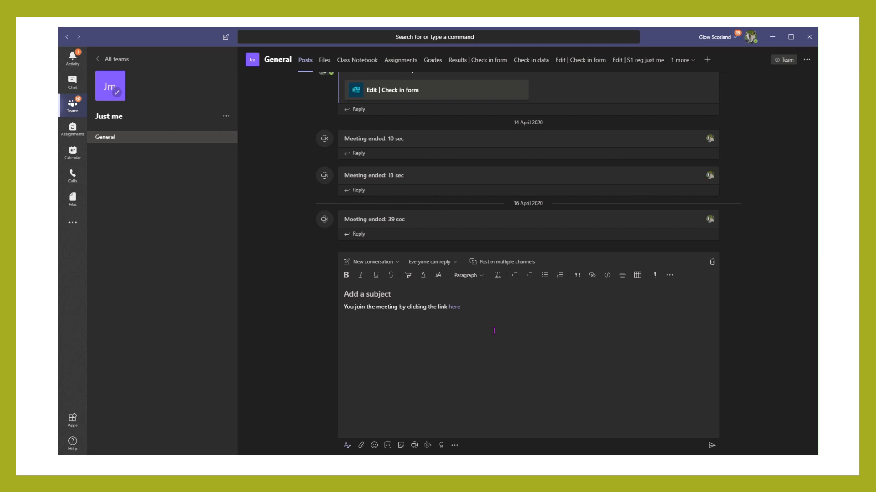
mouse_move(642, 320)
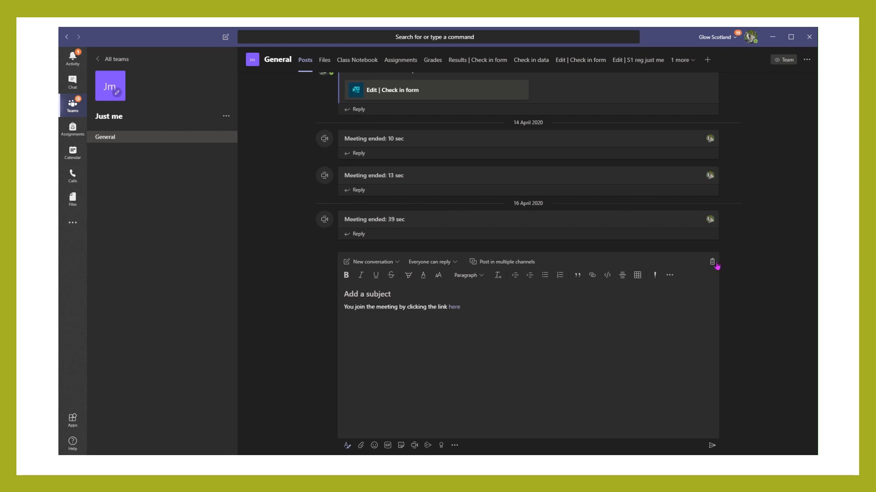
mouse_move(675, 222)
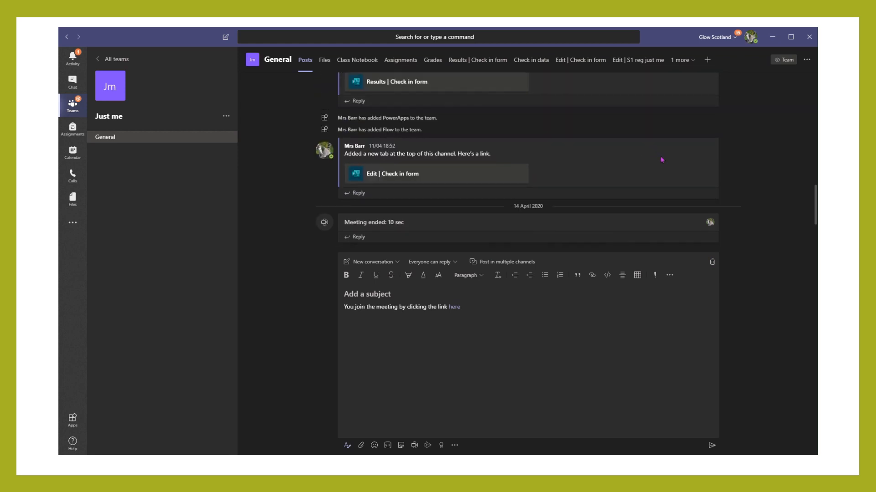
mouse_move(704, 147)
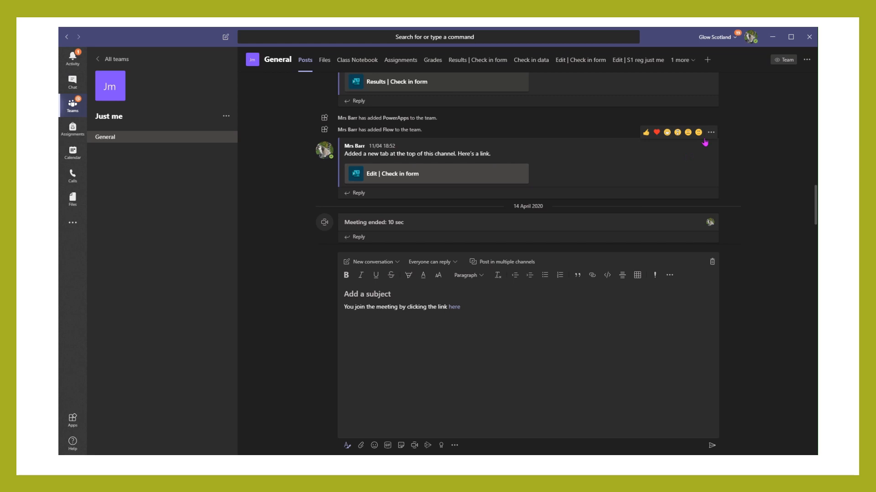
left_click(711, 132)
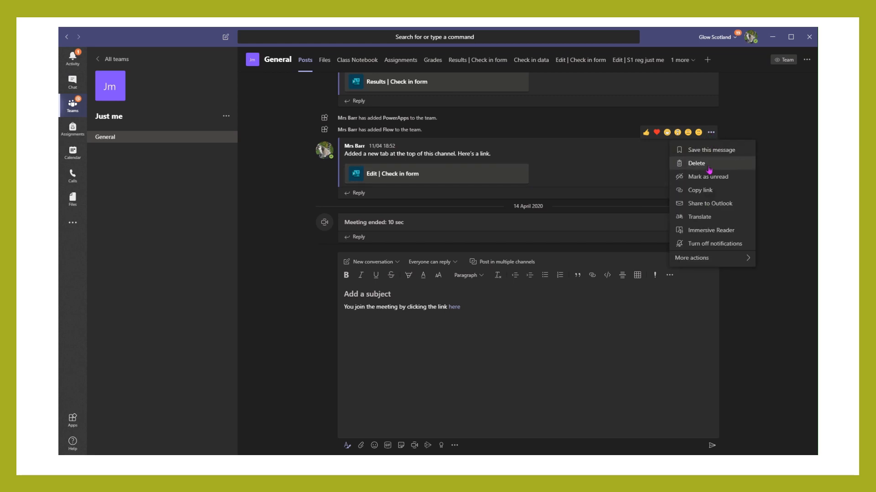
mouse_move(772, 313)
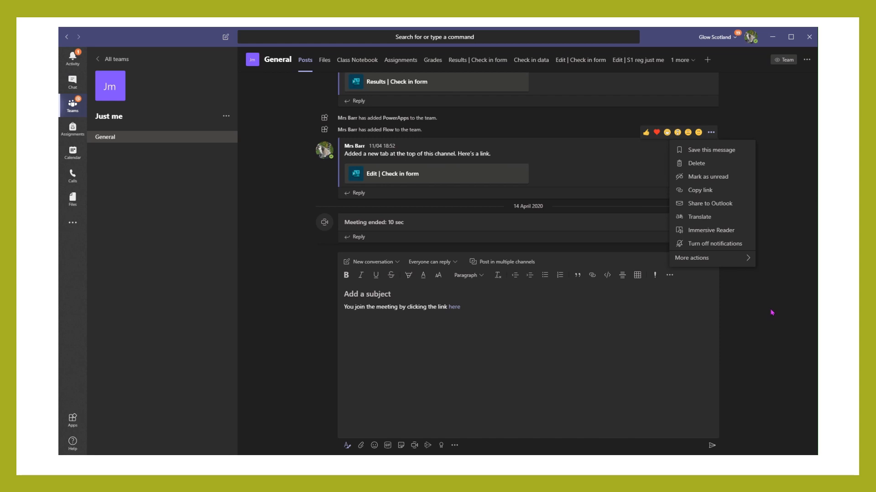